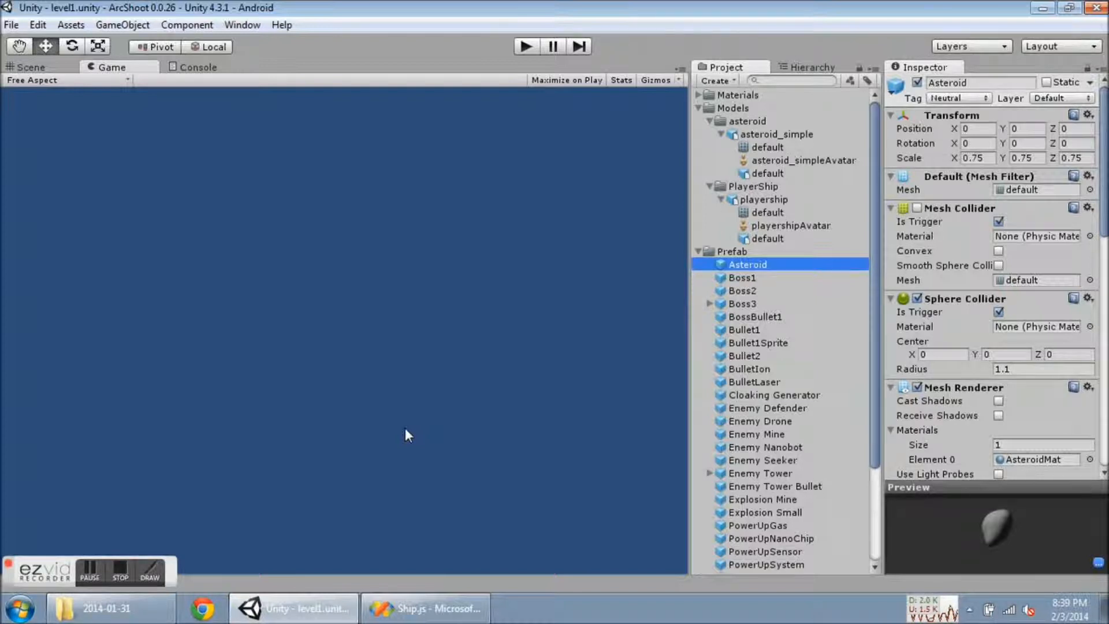
pyautogui.moveTo(587, 241)
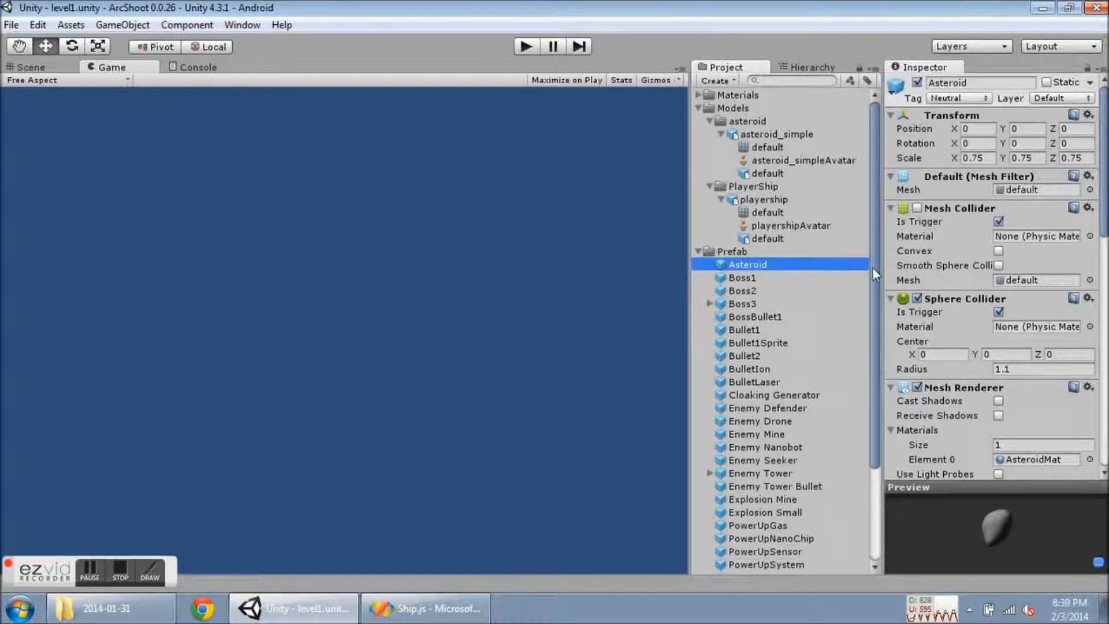
# Browse the exported 3D models folder, select sphere.png, then return to Unity.
pyautogui.scroll(-3)
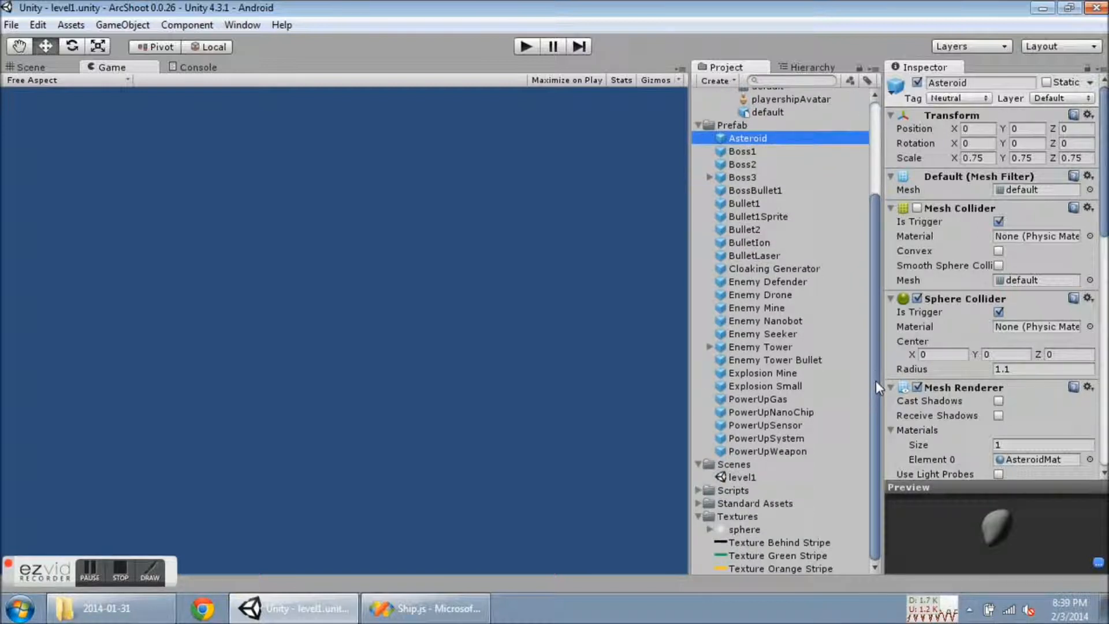
pyautogui.click(712, 529)
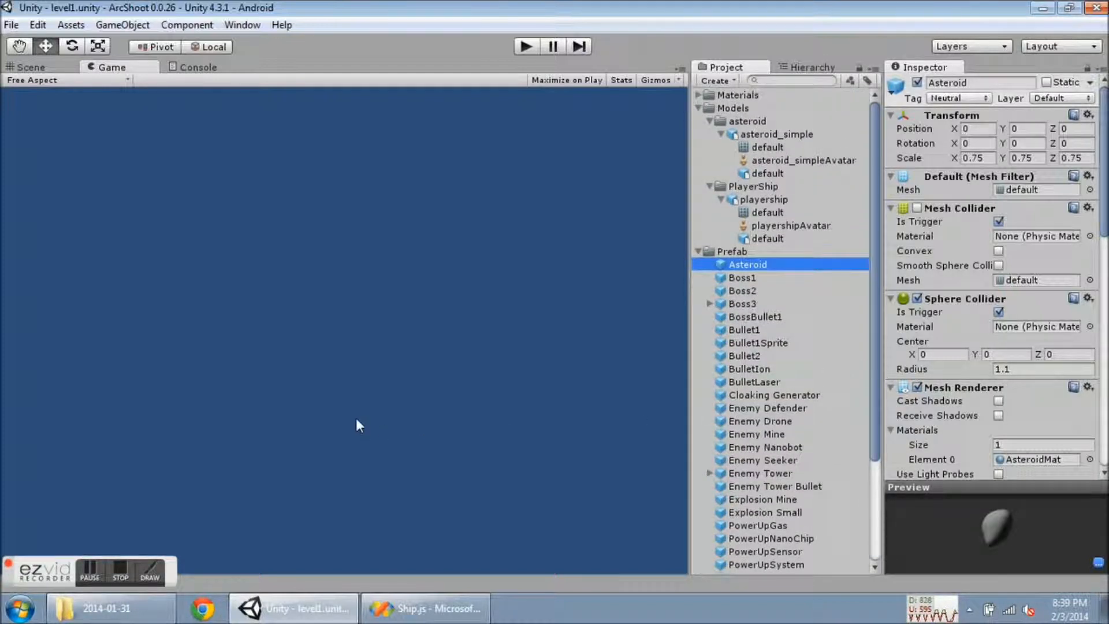
pyautogui.click(110, 609)
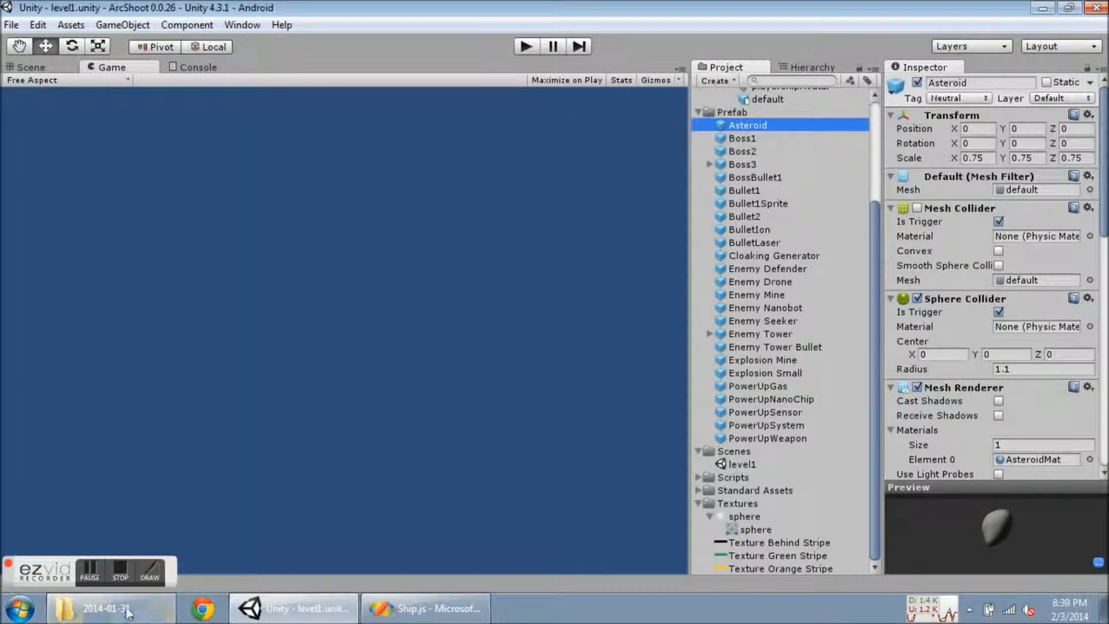
pyautogui.click(110, 609)
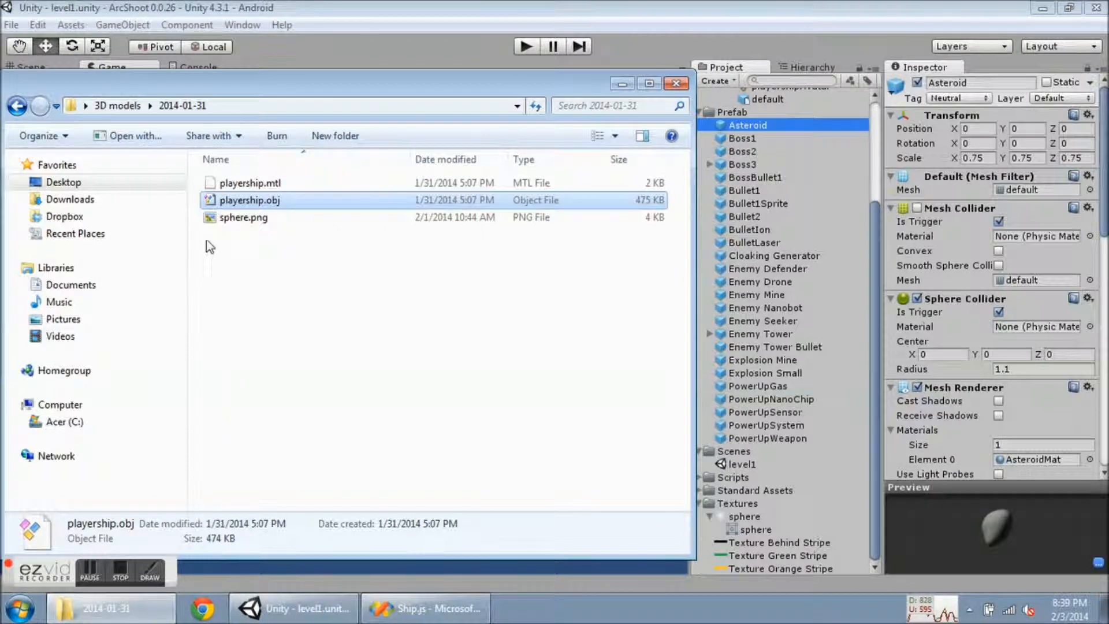
pyautogui.click(243, 218)
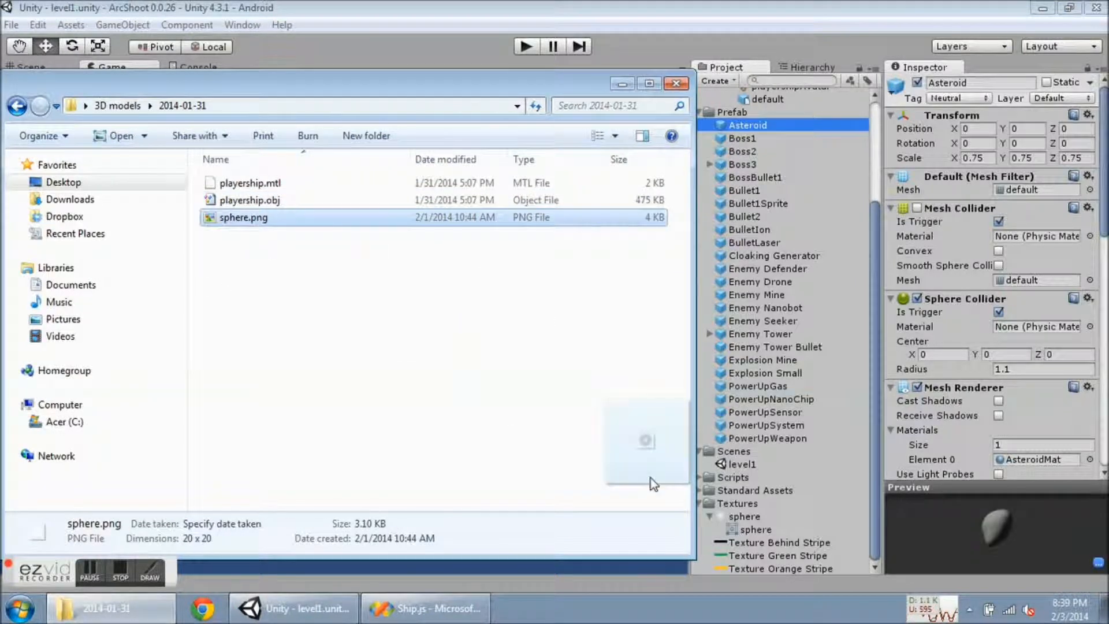
pyautogui.click(737, 503)
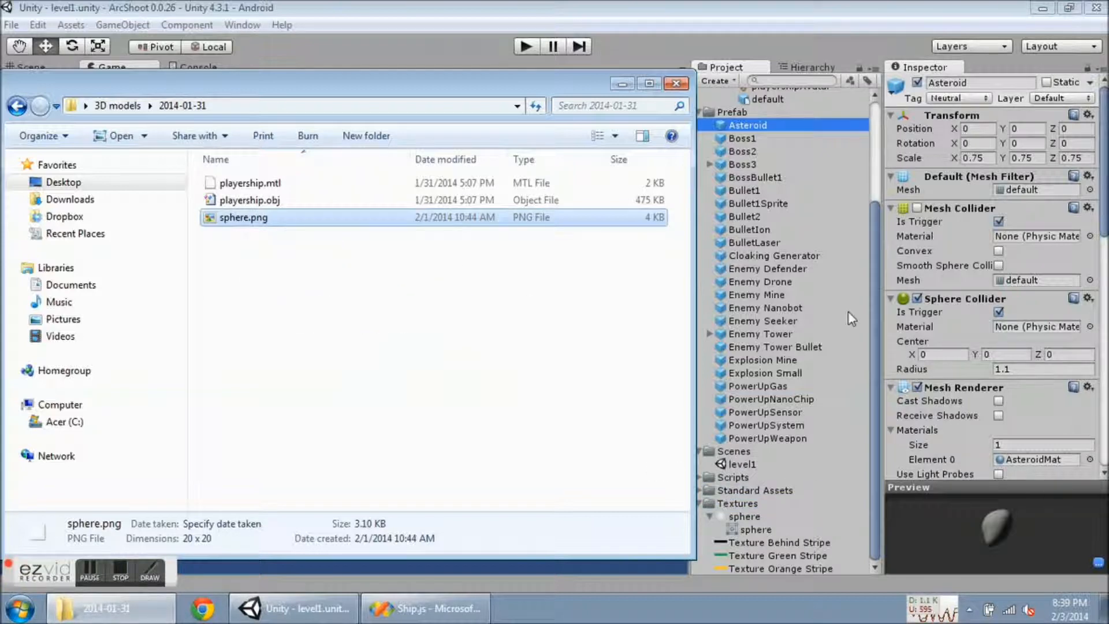
pyautogui.click(676, 83)
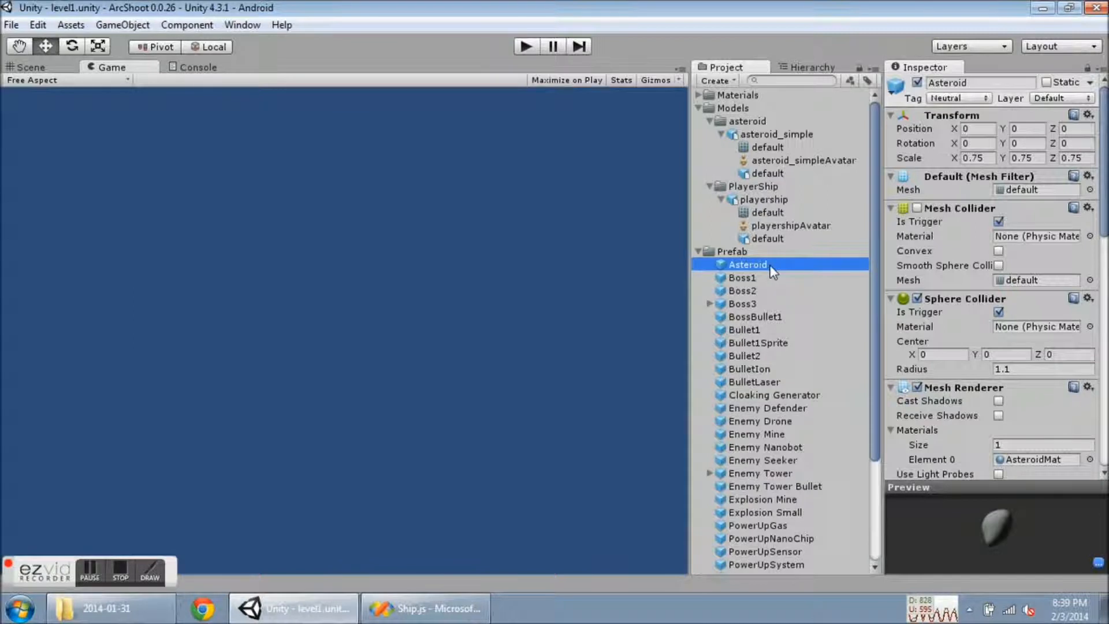
pyautogui.moveTo(732, 277)
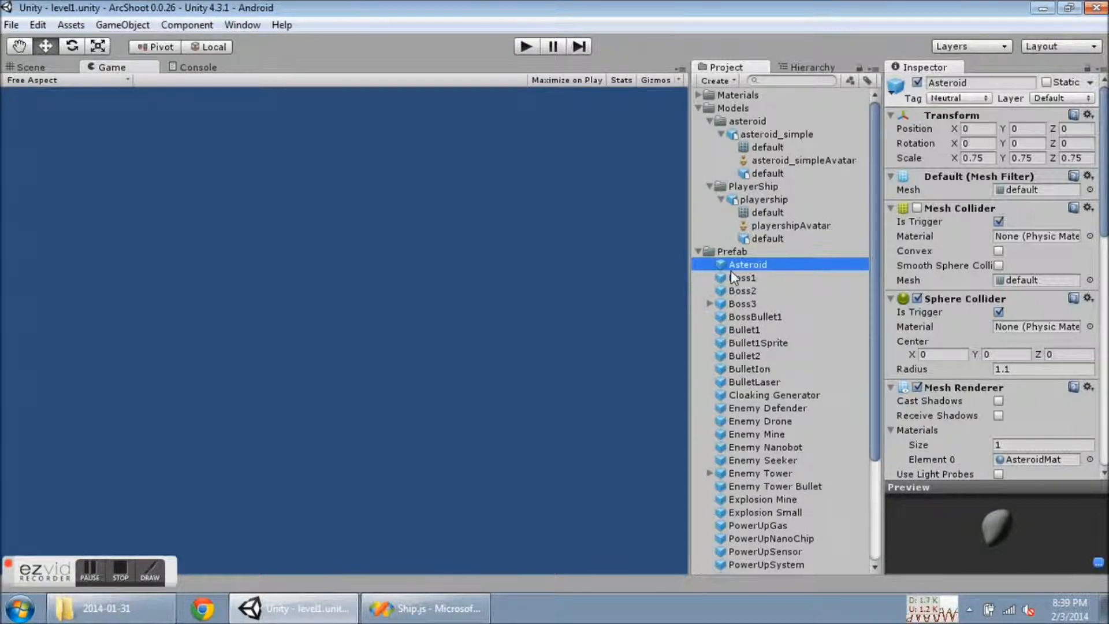
pyautogui.moveTo(763, 272)
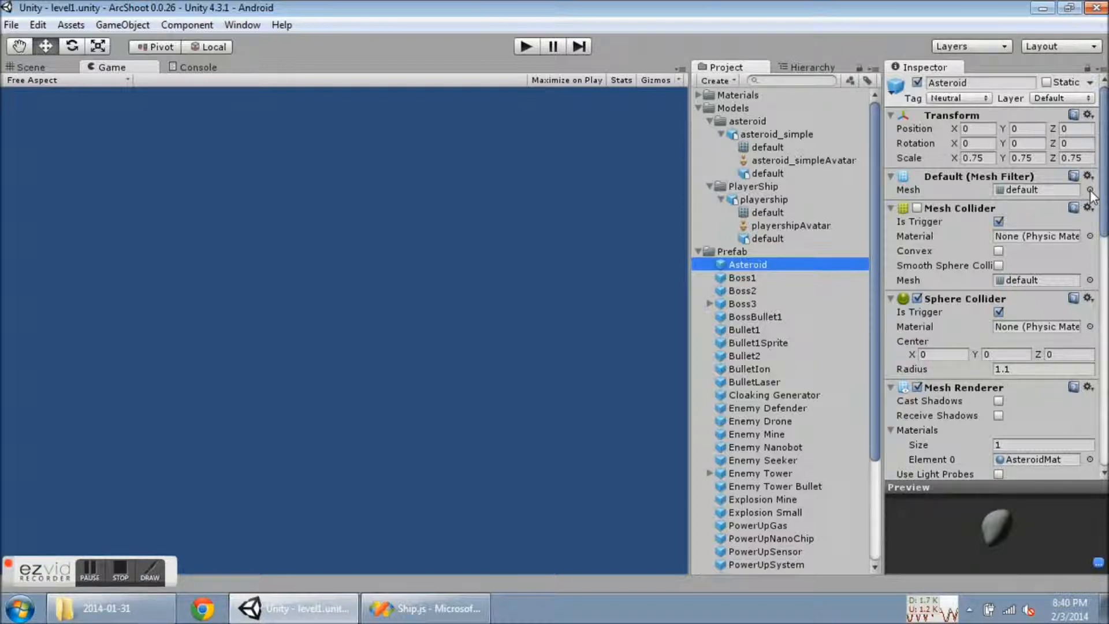
# Review the Asteroid's mesh chooser and close it without changing the mesh.
pyautogui.click(1091, 190)
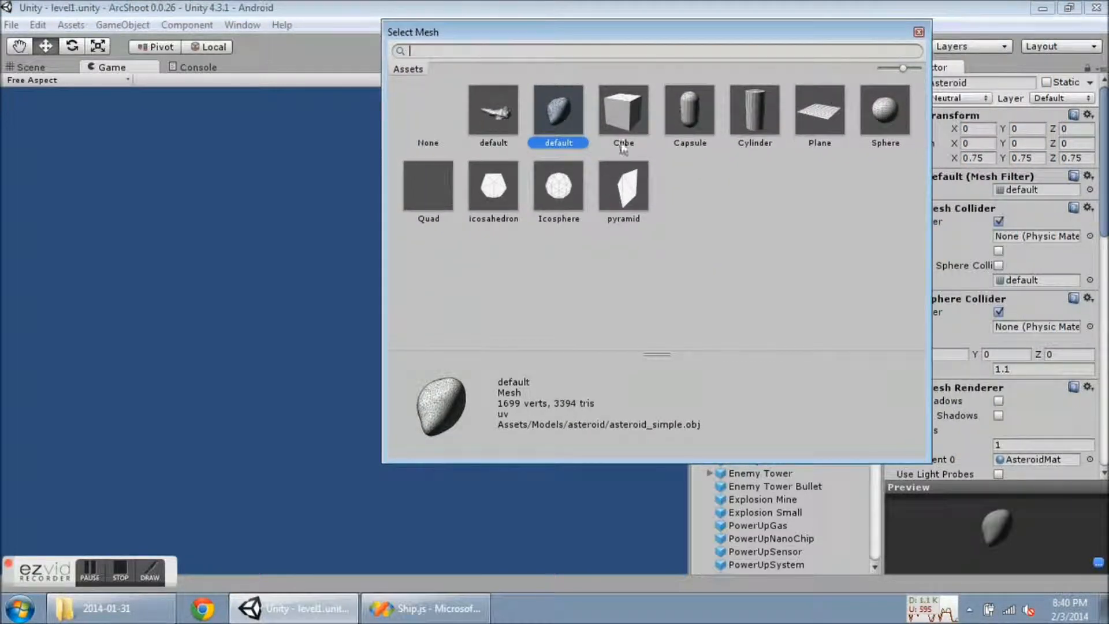
pyautogui.moveTo(493, 126)
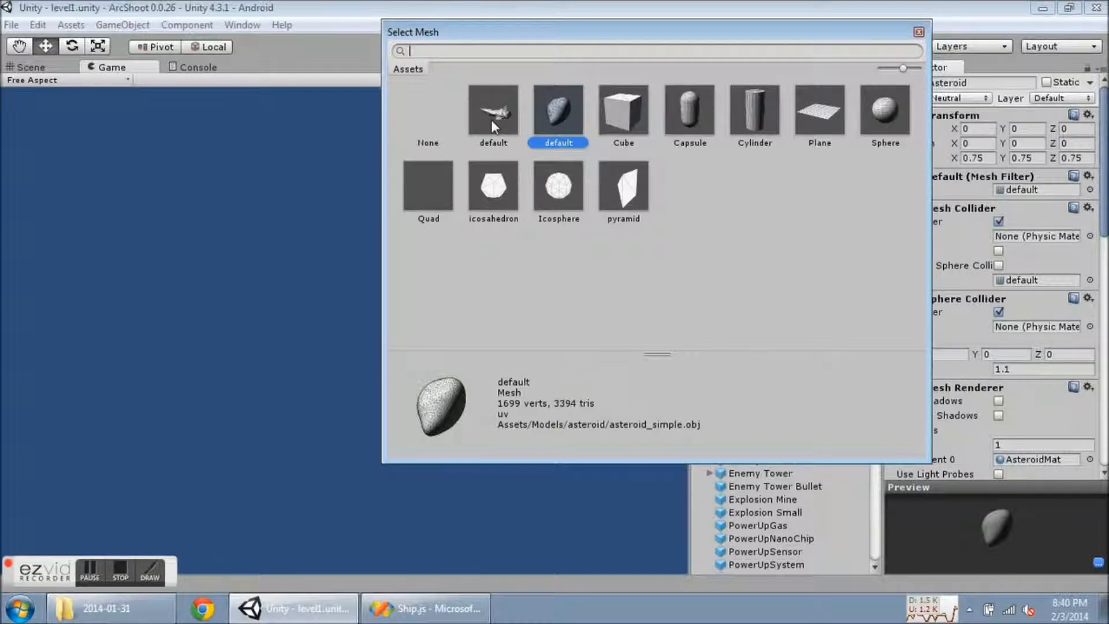
pyautogui.moveTo(555, 110)
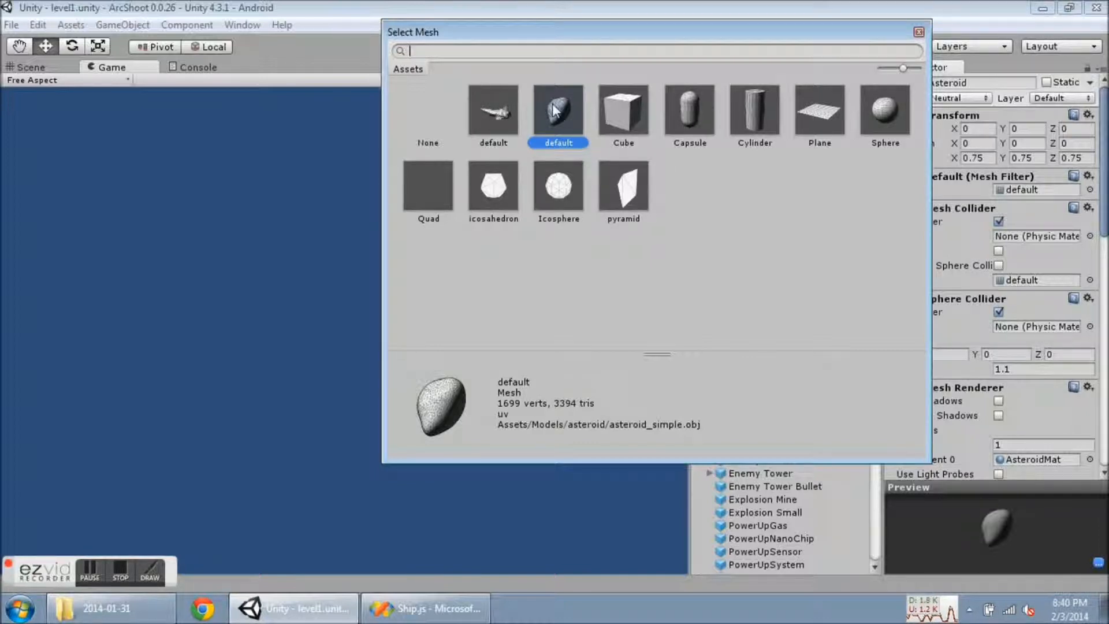
pyautogui.moveTo(558, 116)
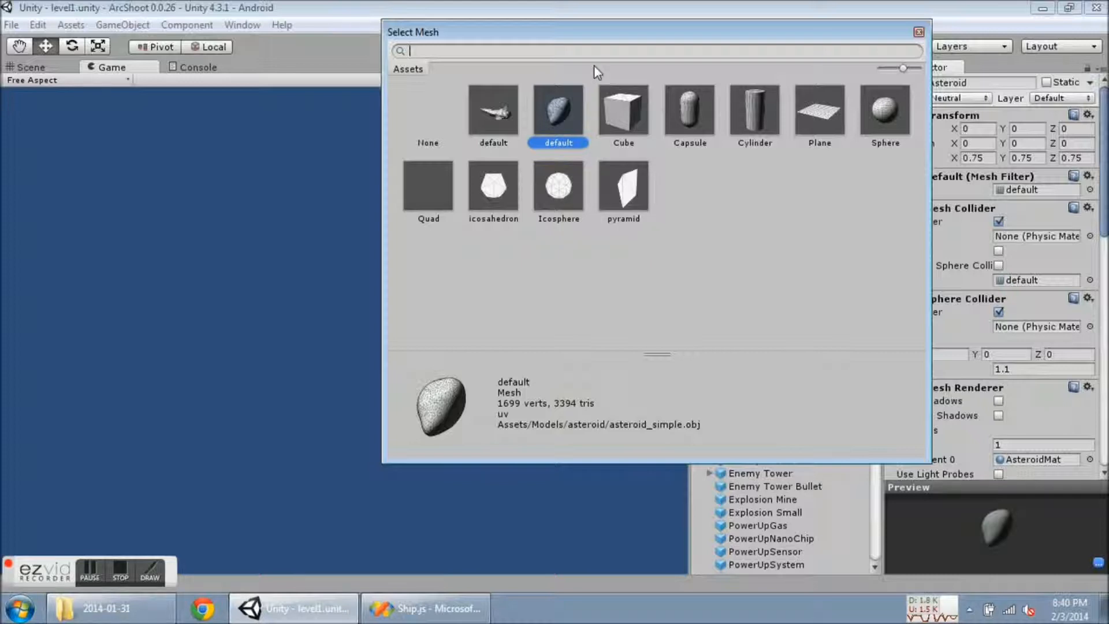
pyautogui.moveTo(594, 32); pyautogui.dragTo(784, 43)
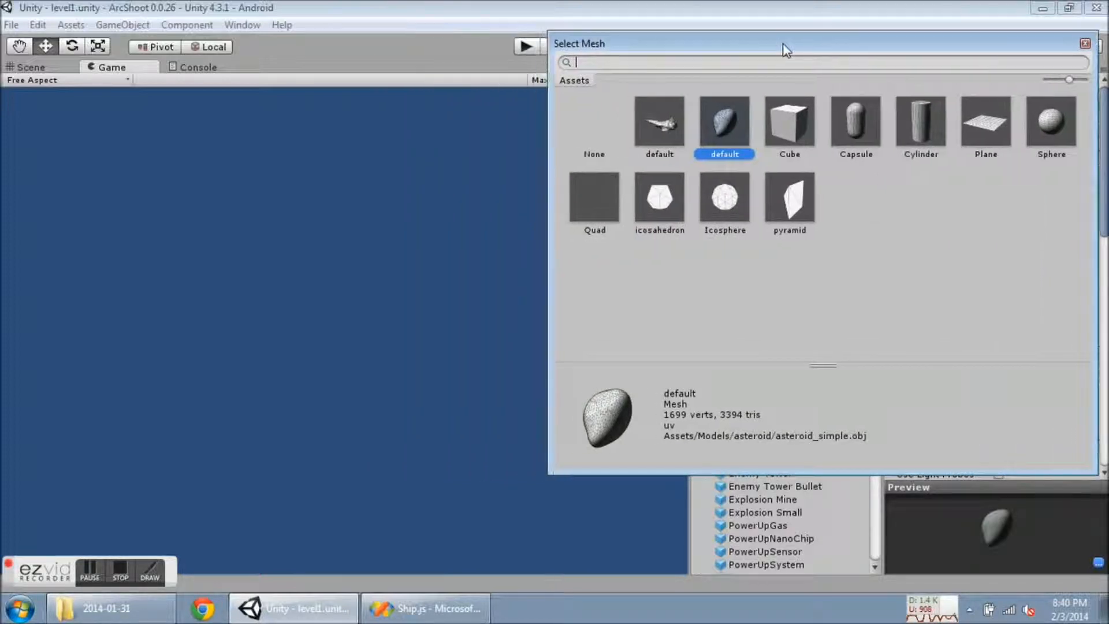
pyautogui.moveTo(785, 44); pyautogui.dragTo(725, 44)
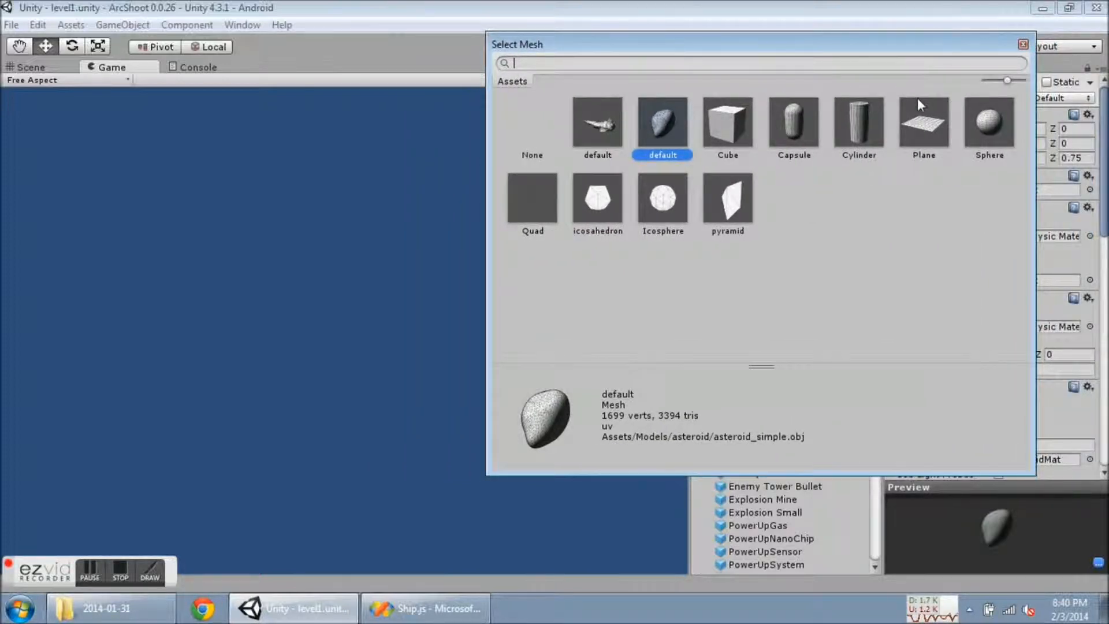
pyautogui.moveTo(1024, 46)
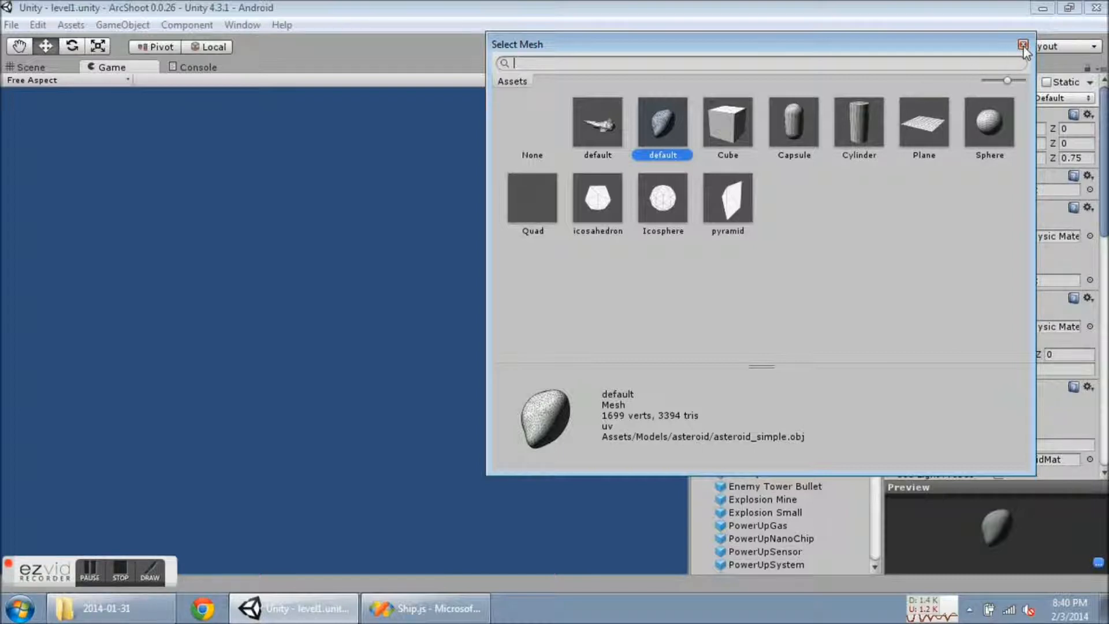
pyautogui.click(1025, 44)
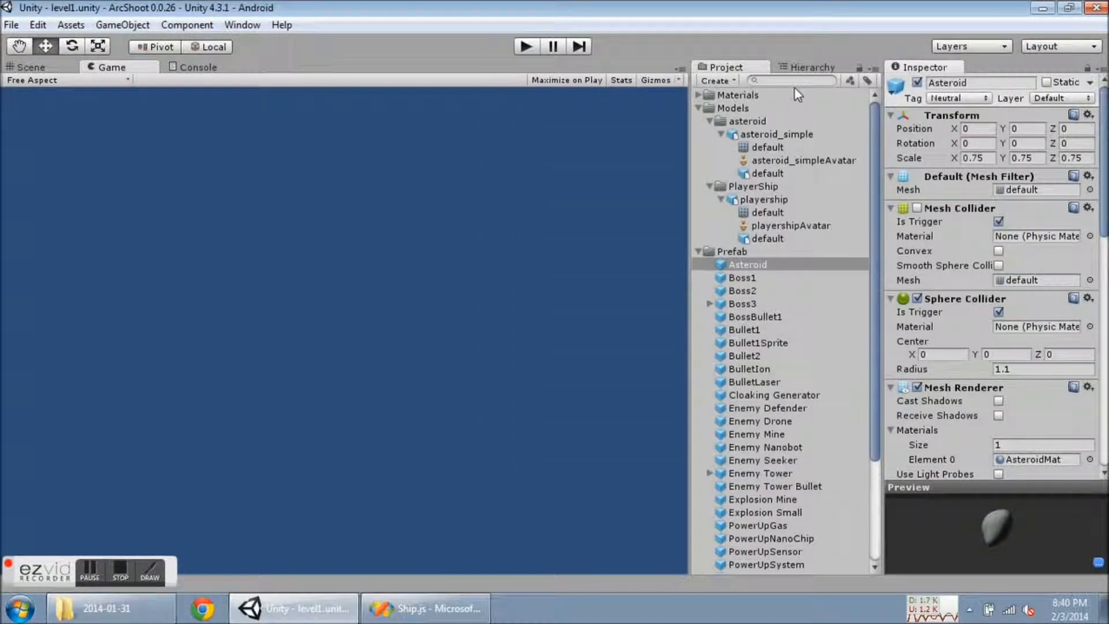
# Select Player Ship in the Hierarchy and open its Mesh Filter picker showing the playership mesh.
pyautogui.click(810, 67)
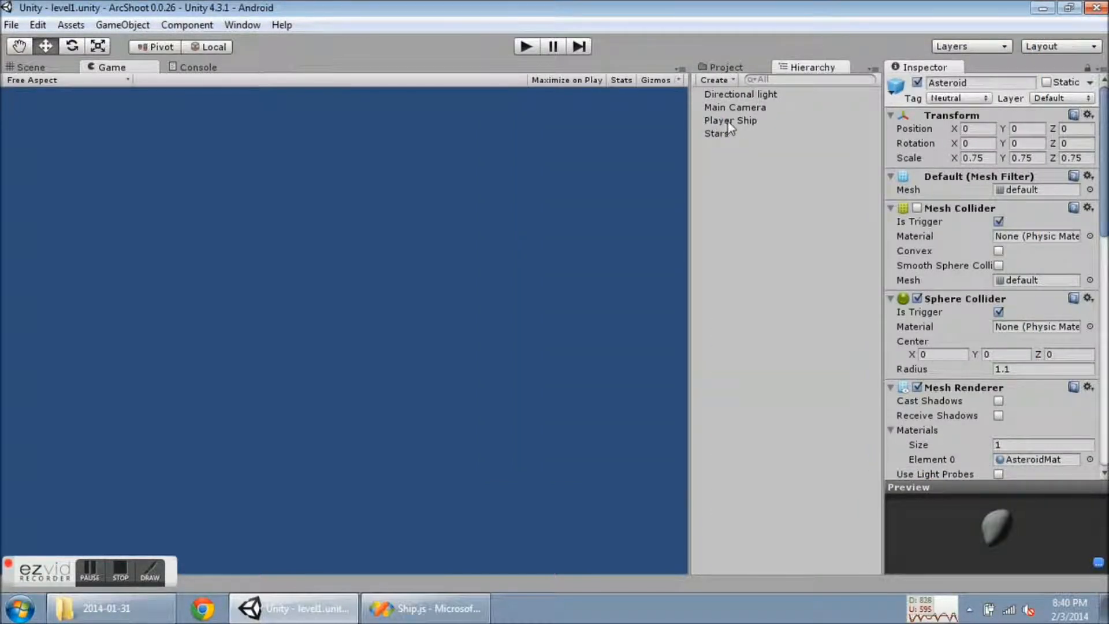
pyautogui.click(730, 120)
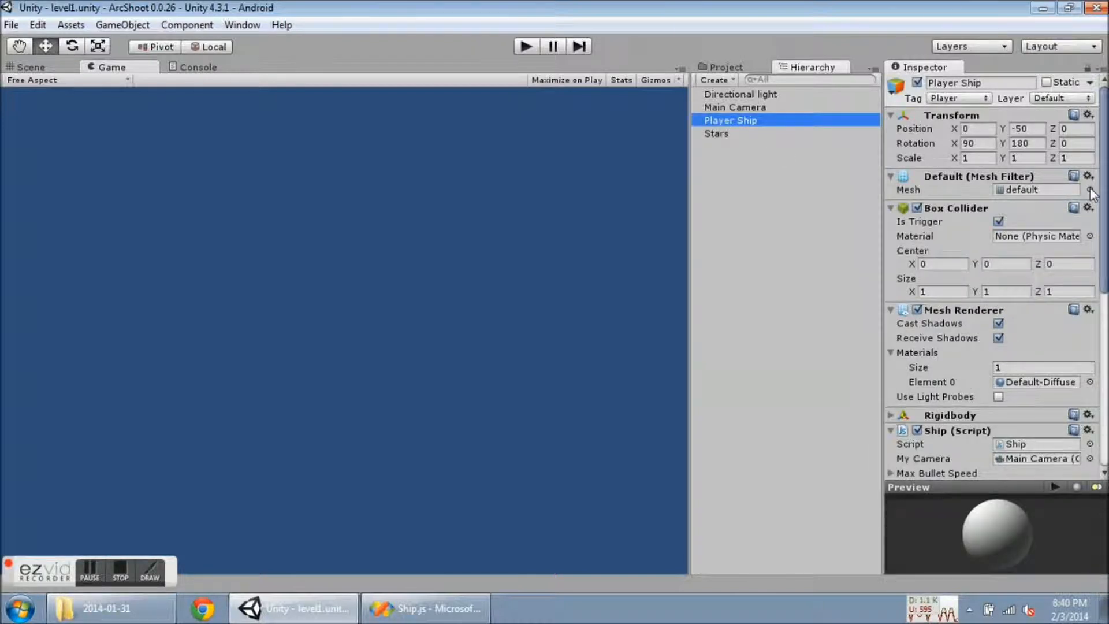
pyautogui.click(1075, 190)
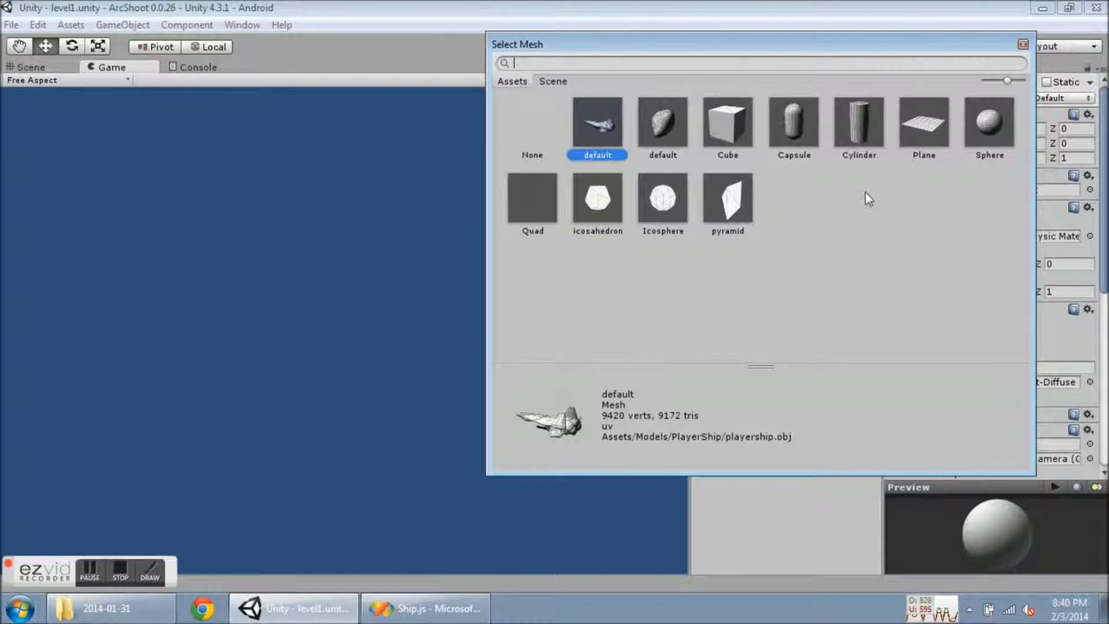
pyautogui.moveTo(610, 135)
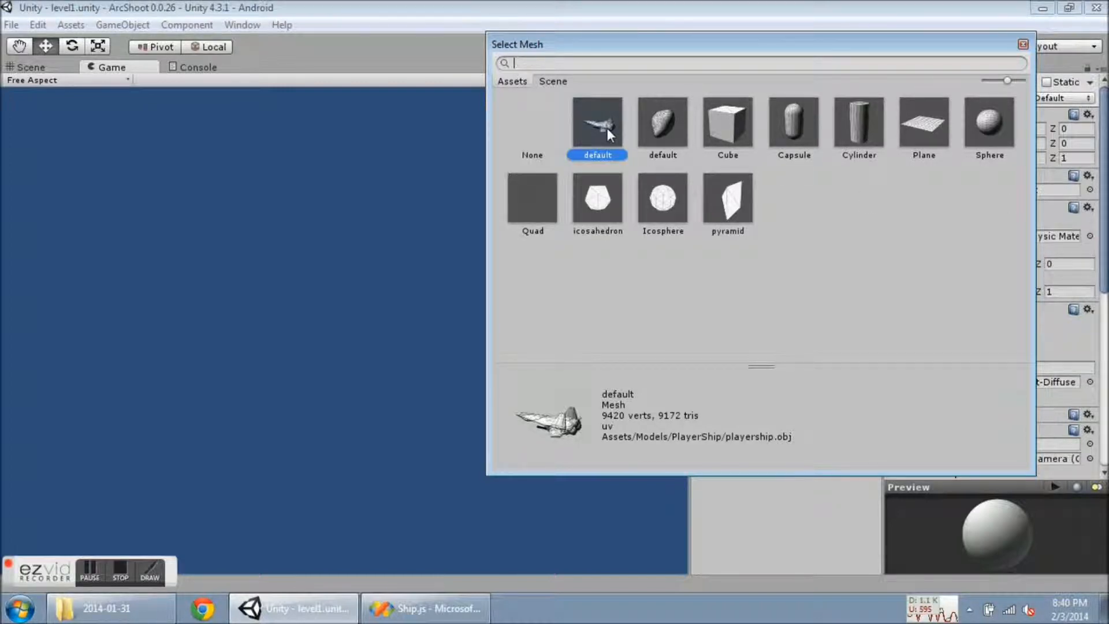
pyautogui.moveTo(858, 96)
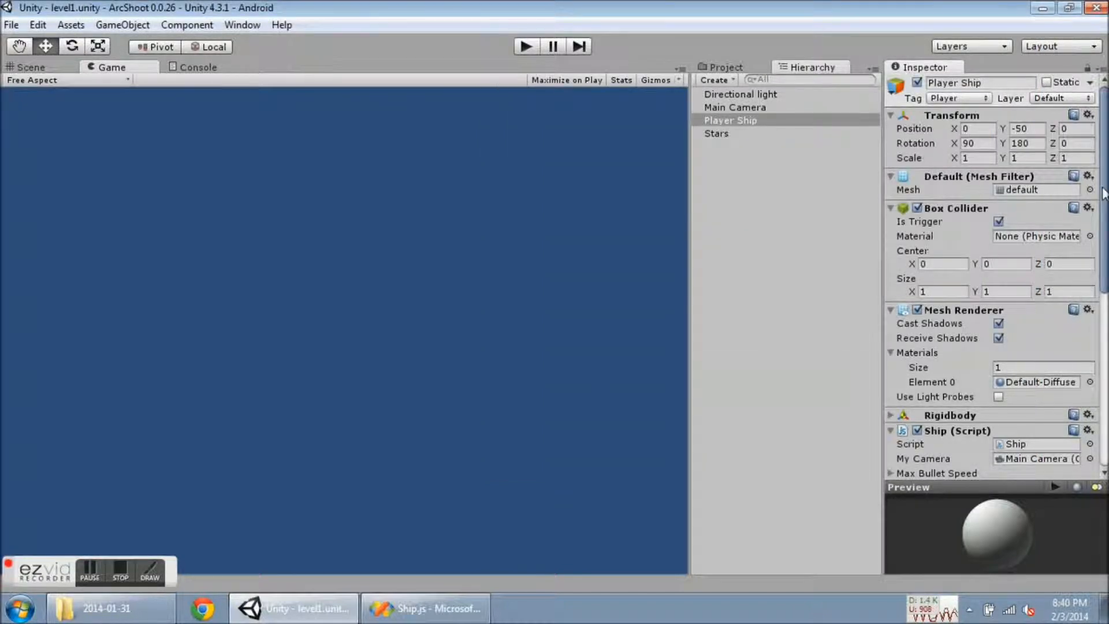
# Scroll the Inspector down to the Ship (Script) component with its four projectiles.
pyautogui.scroll(-3)
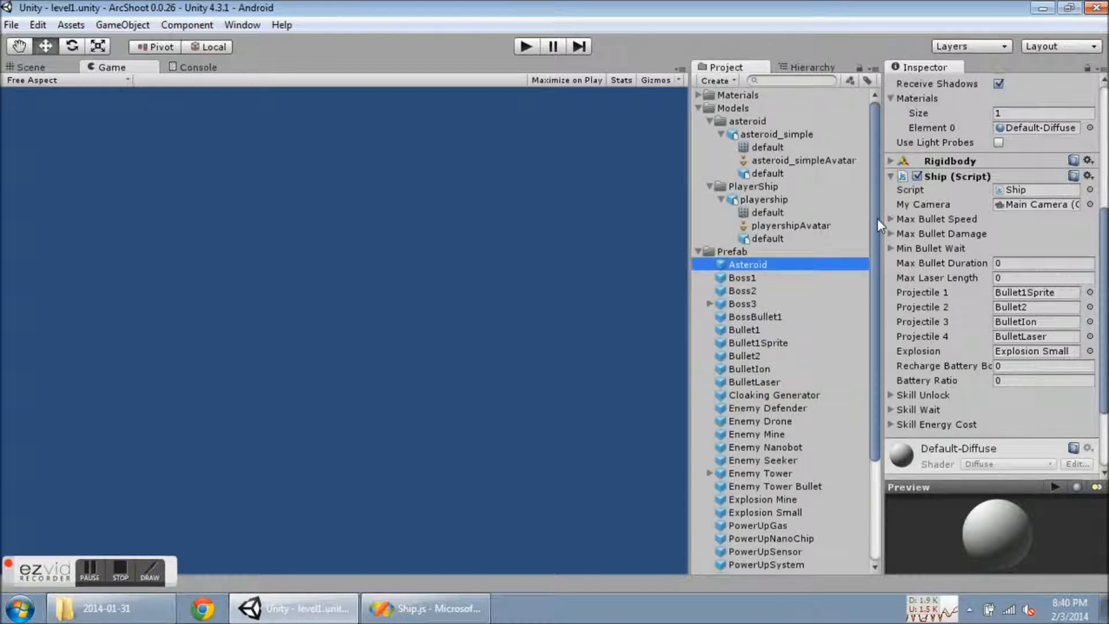
pyautogui.scroll(-3)
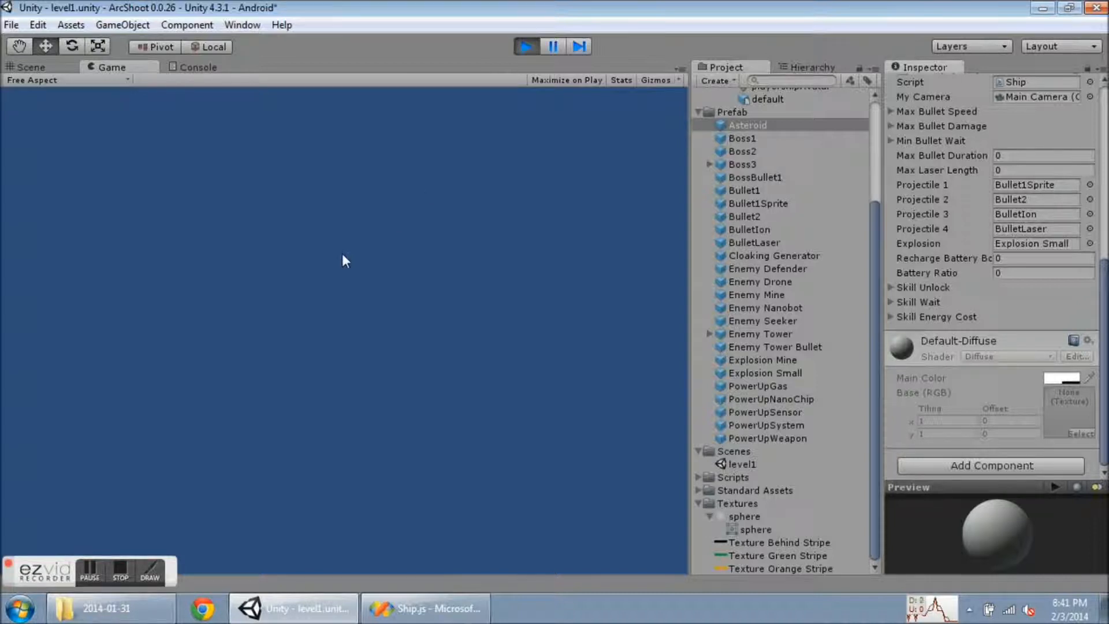
# Start a new game from the main menu, watch the ship fire, then switch to Ship.js.
pyautogui.click(525, 46)
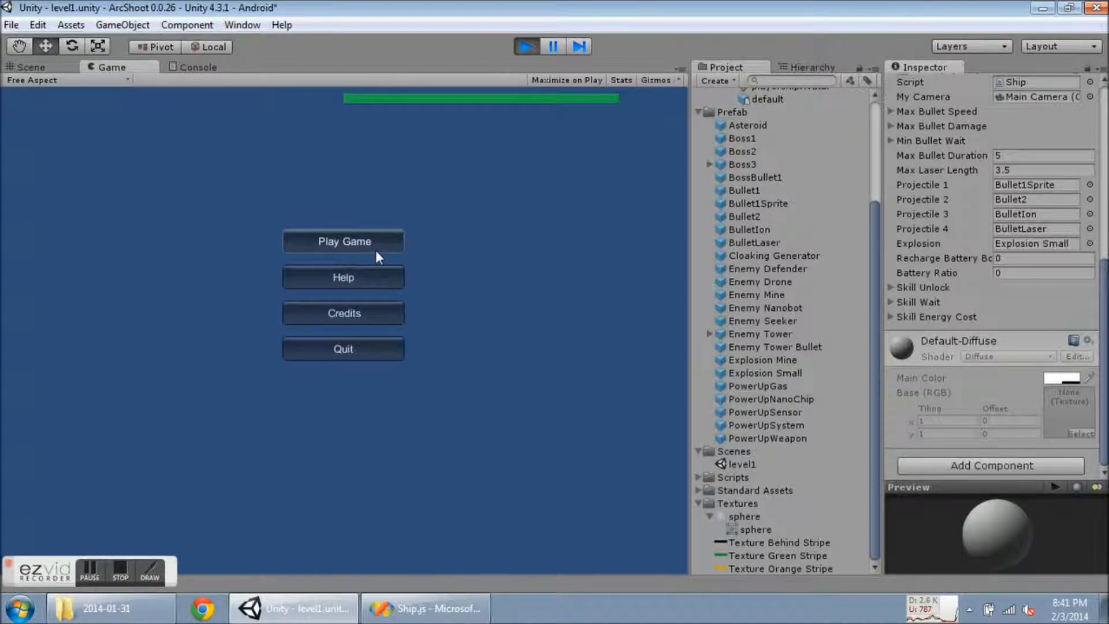
pyautogui.click(343, 241)
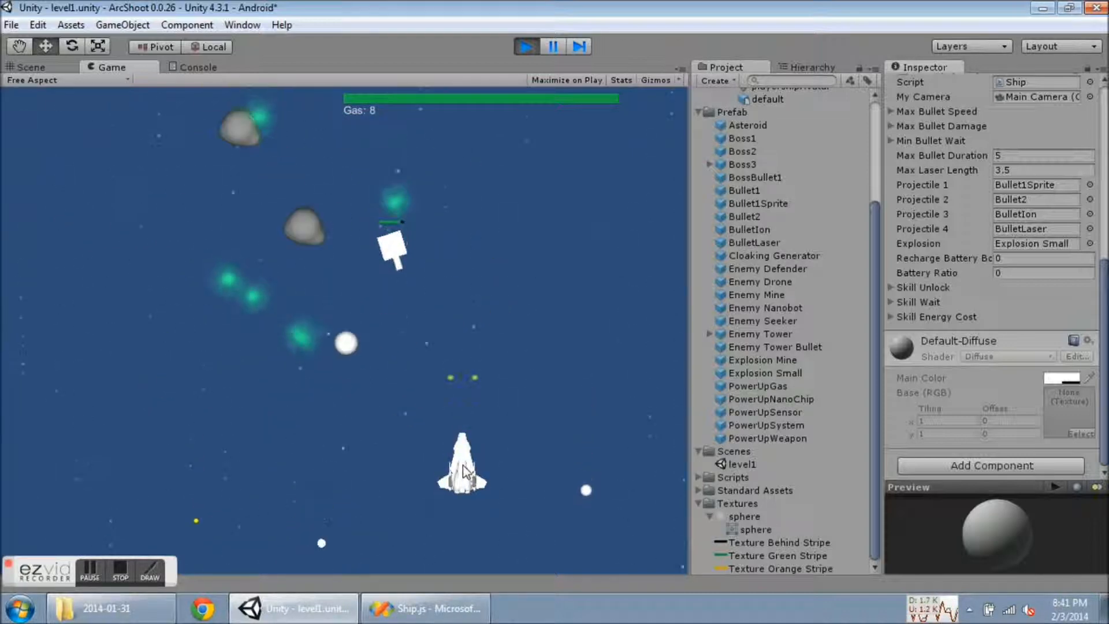
pyautogui.click(425, 609)
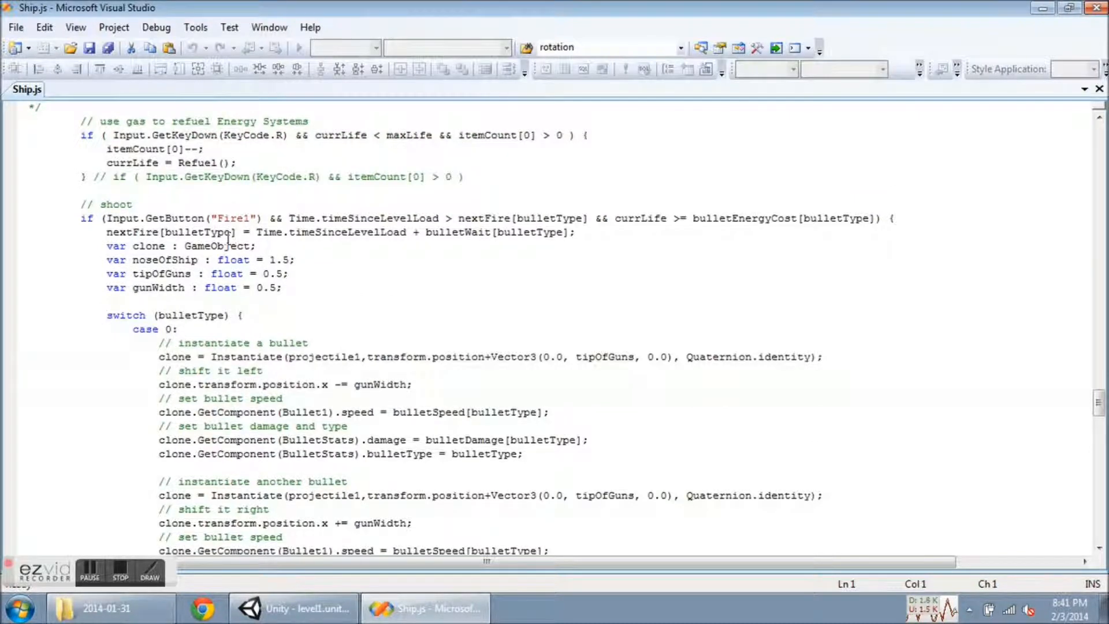
# Scroll Ship.js to the '// shoot' block with noseOfShip, tipOfGuns and gunWidth values.
pyautogui.scroll(3)
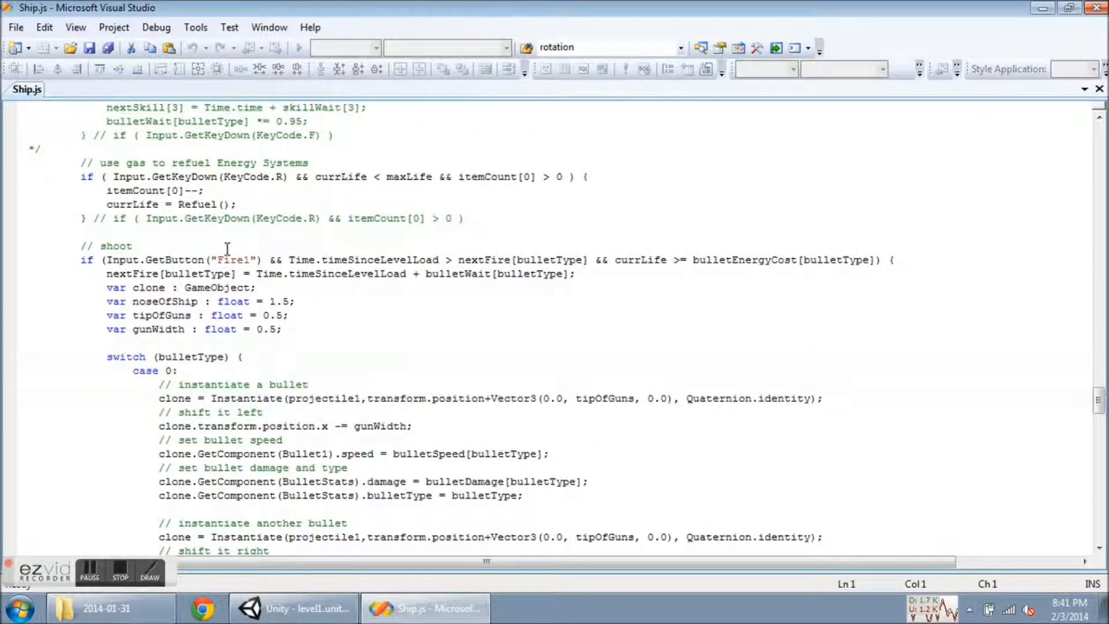
pyautogui.scroll(-3)
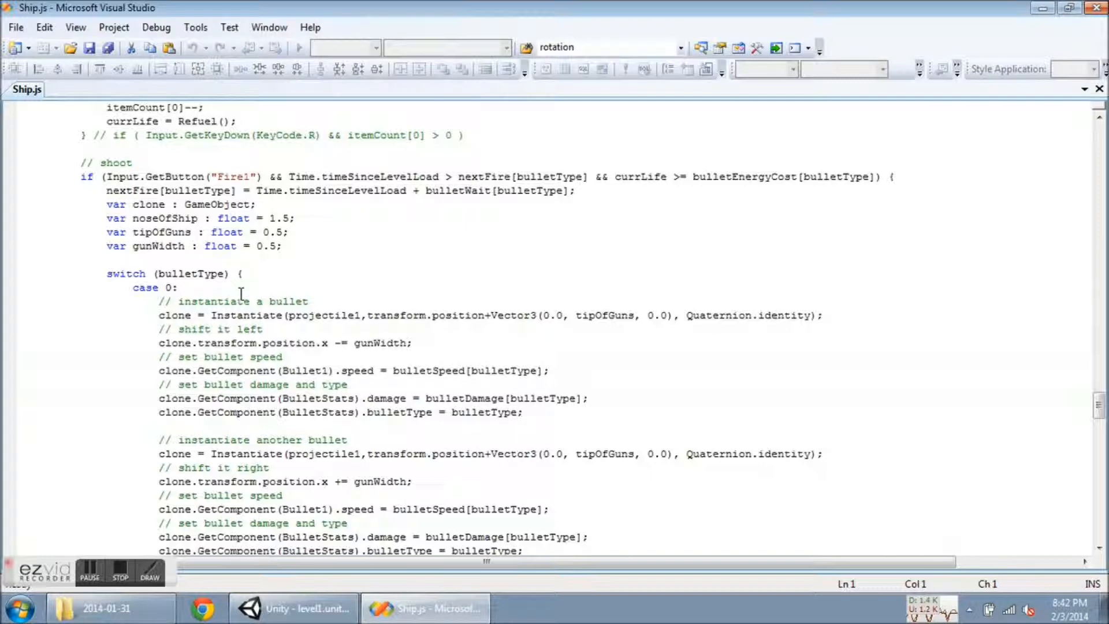
pyautogui.scroll(-3)
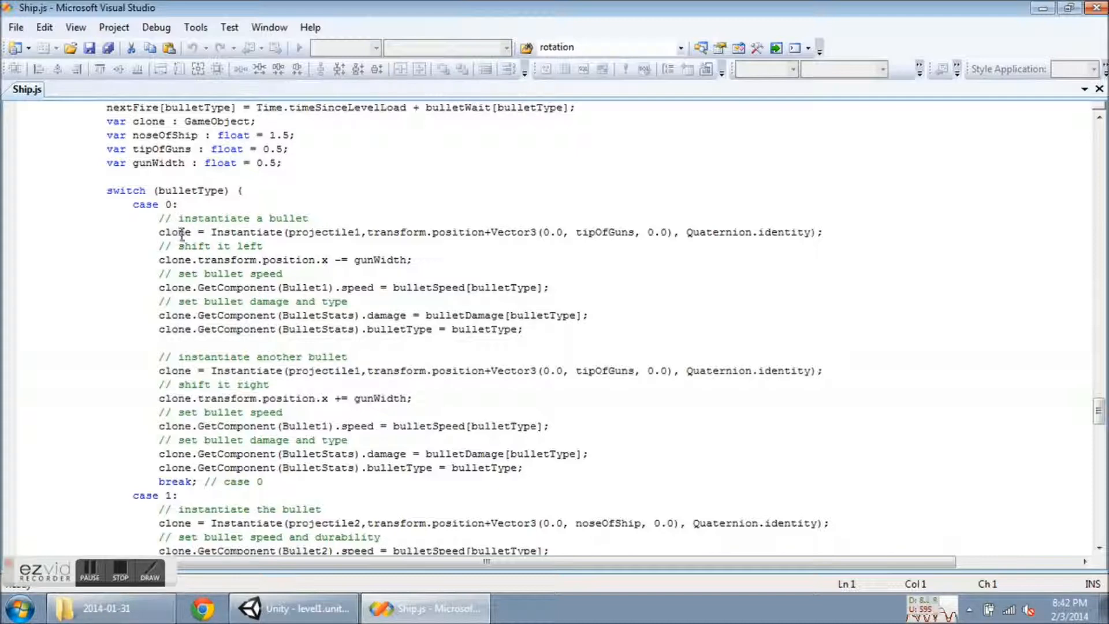
pyautogui.moveTo(365, 235)
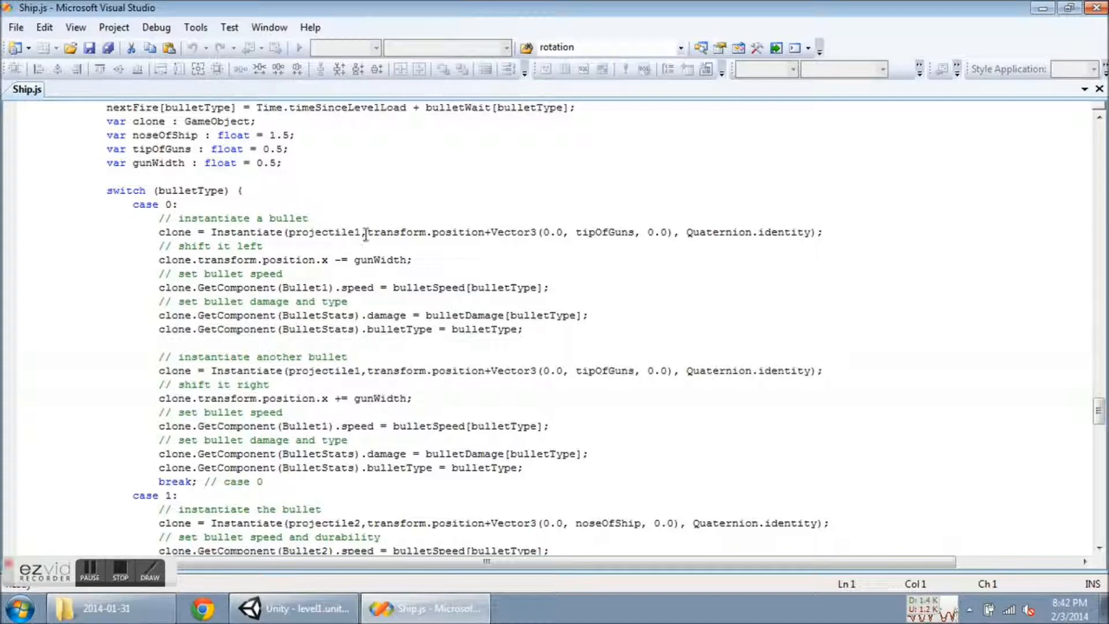
pyautogui.moveTo(587, 231)
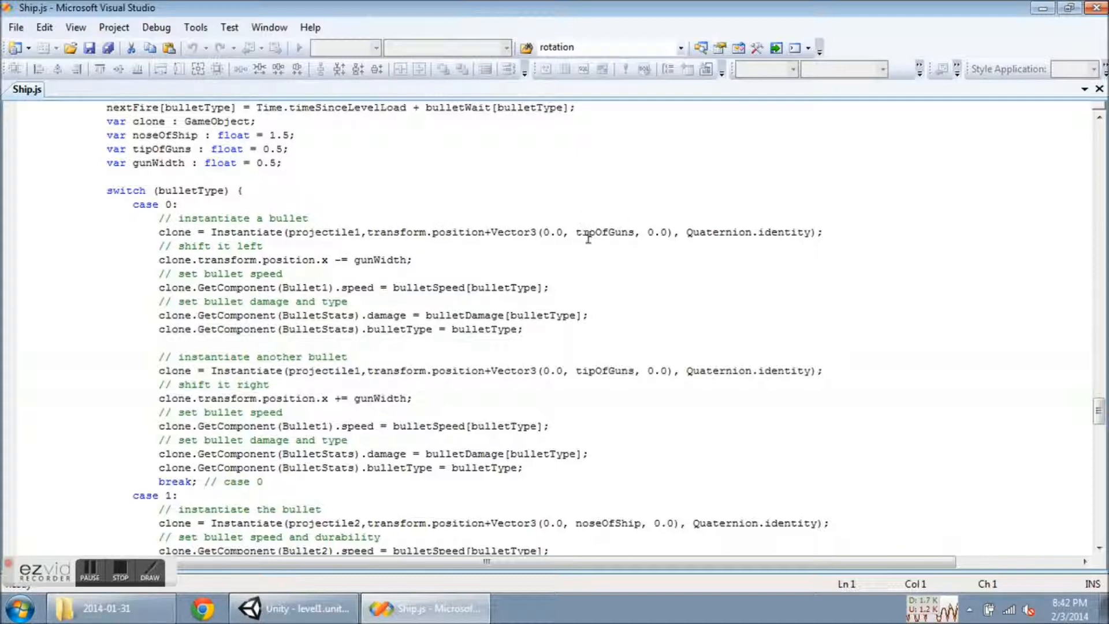
pyautogui.moveTo(611, 243)
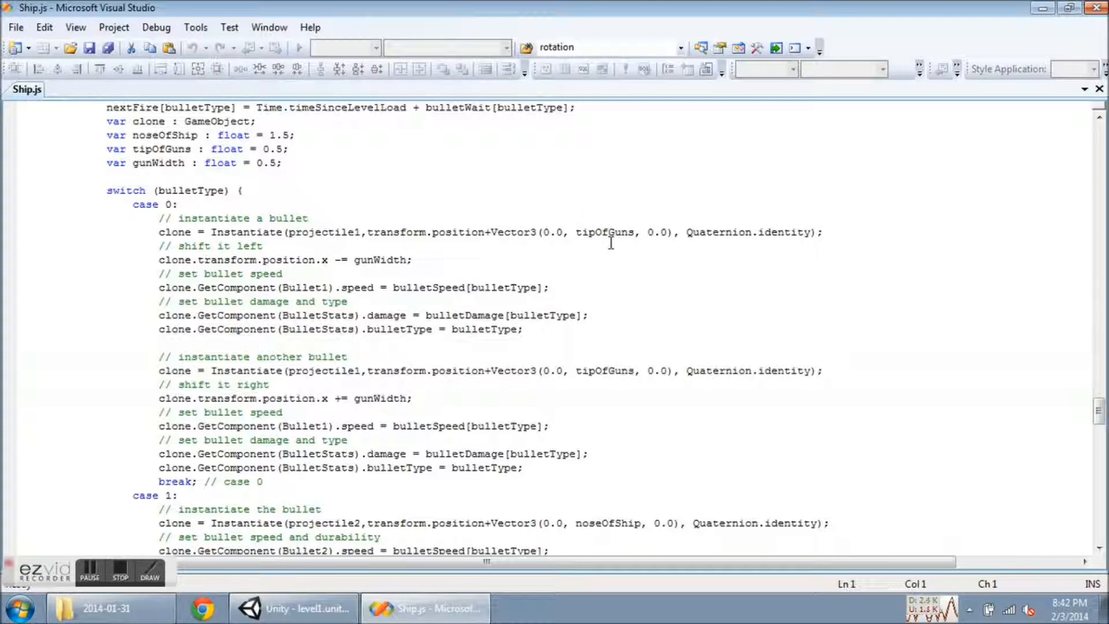
pyautogui.moveTo(602, 366)
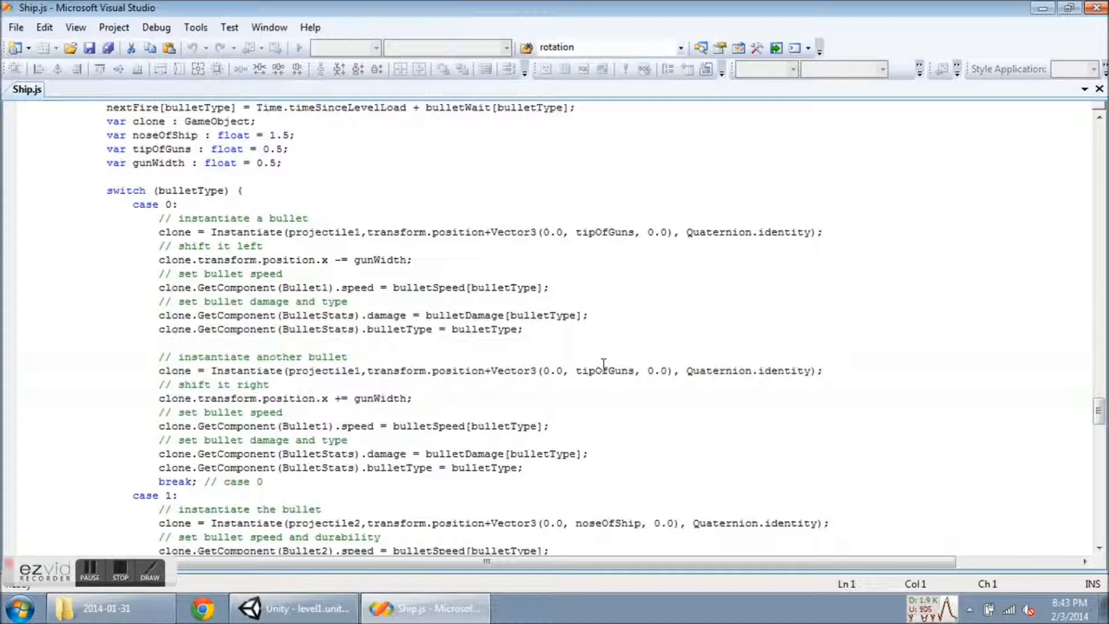
pyautogui.moveTo(603, 239)
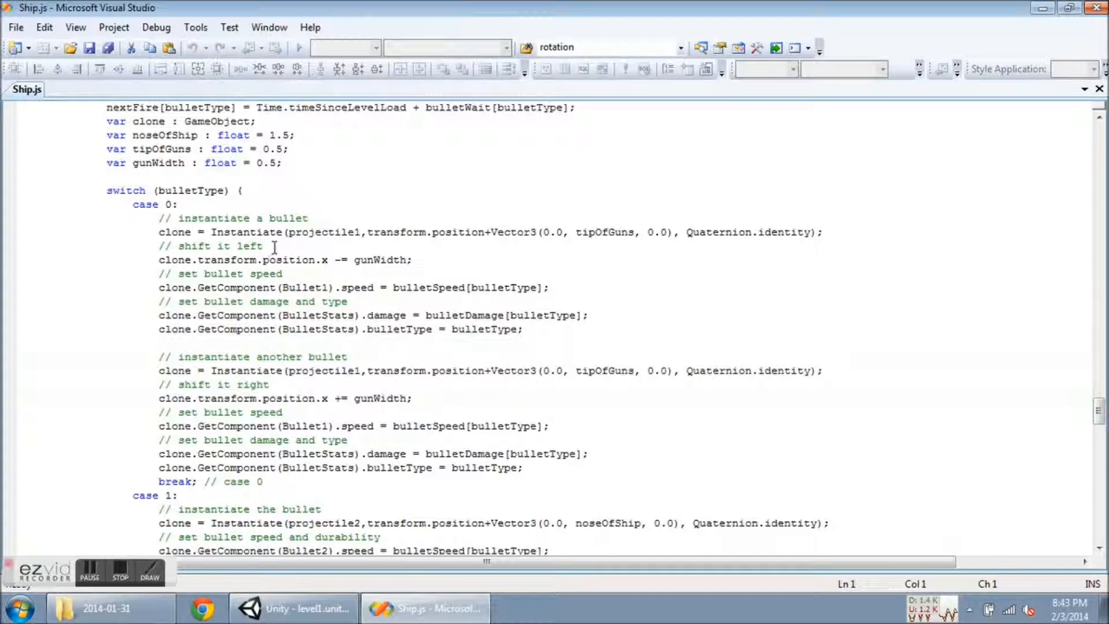
pyautogui.moveTo(296, 257)
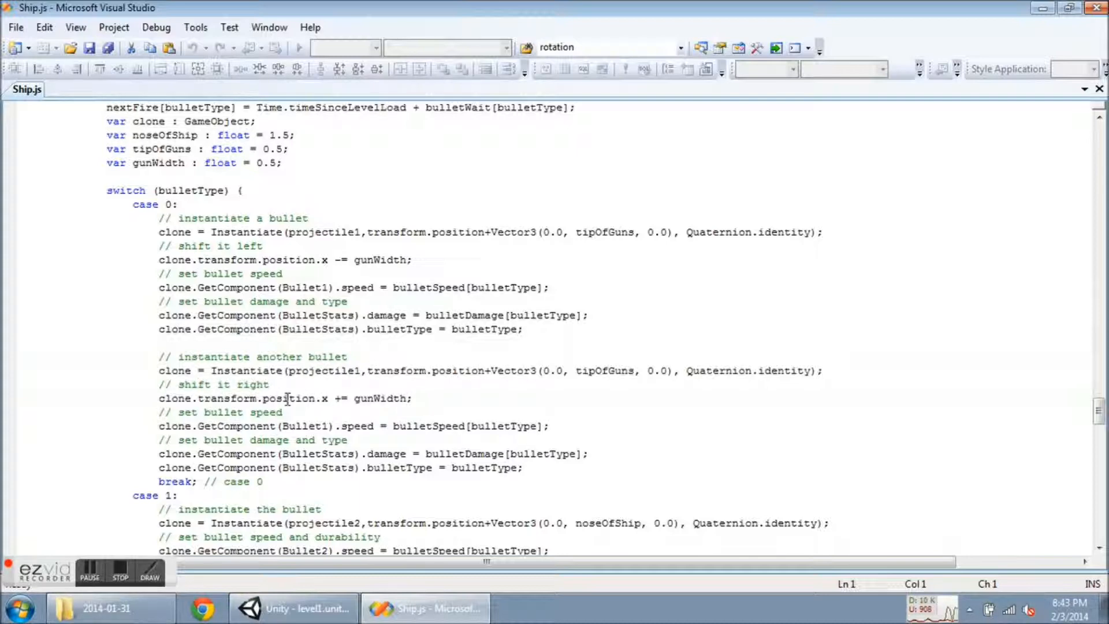
pyautogui.moveTo(333, 405)
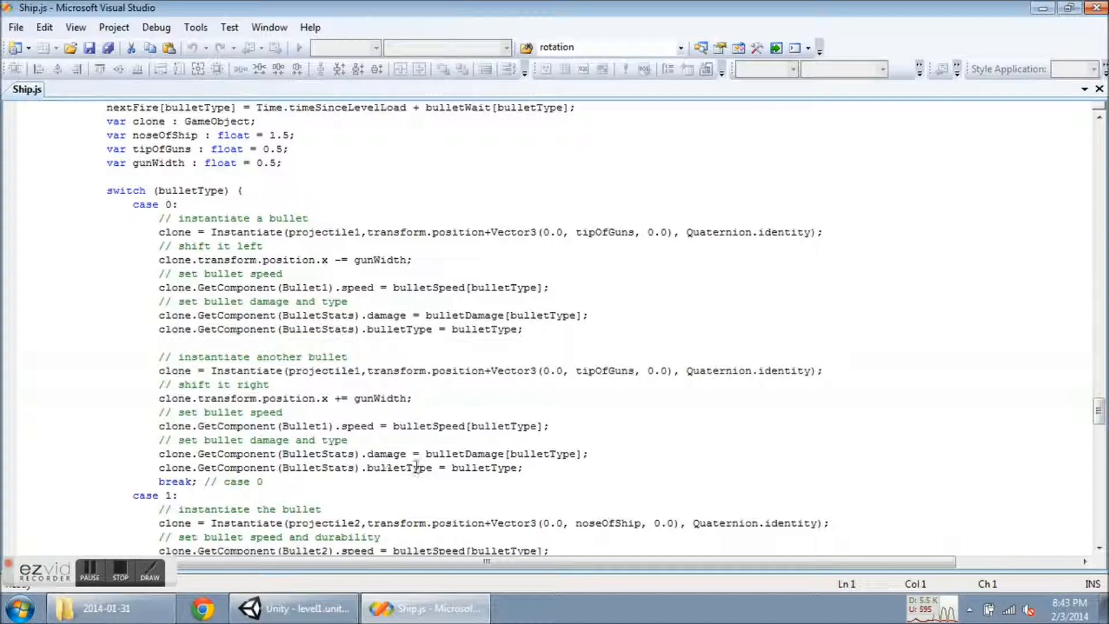
pyautogui.moveTo(456, 445)
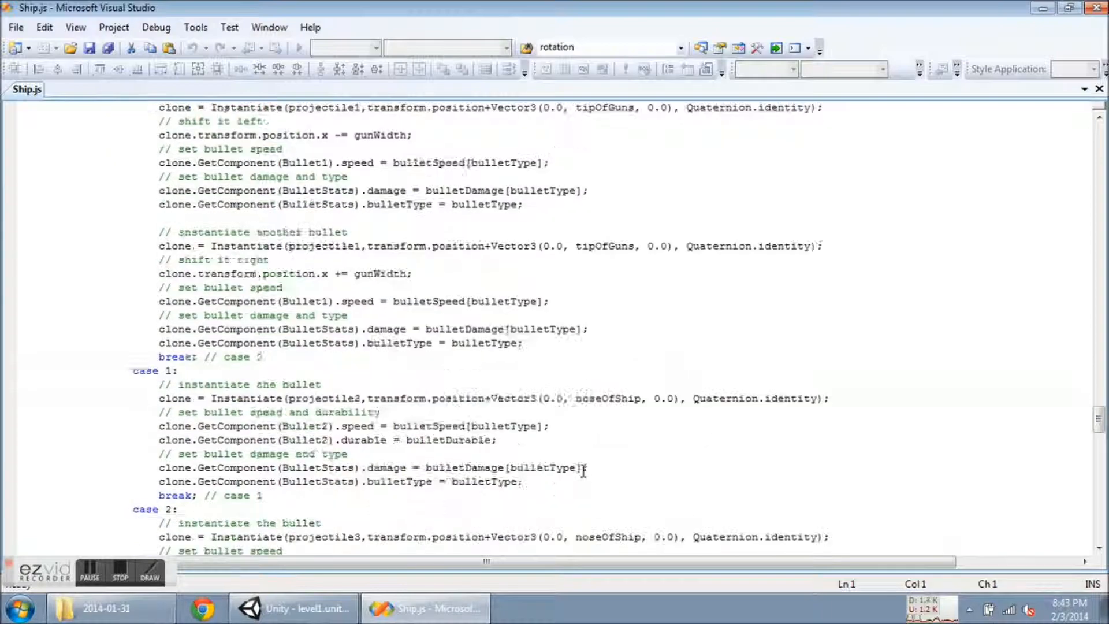
pyautogui.scroll(-3)
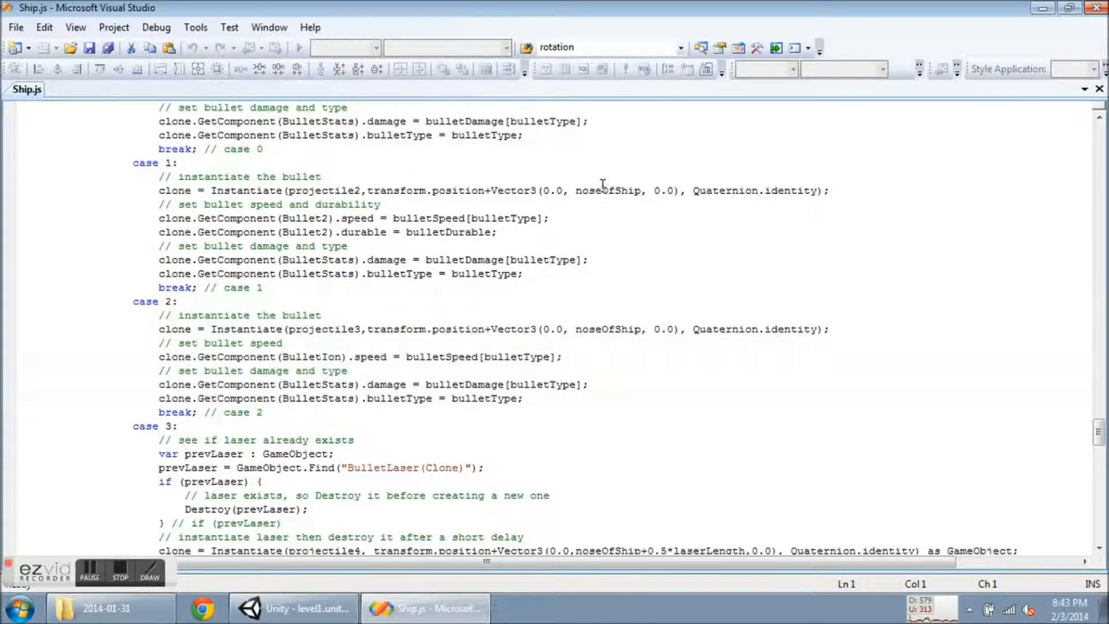
pyautogui.moveTo(605, 195)
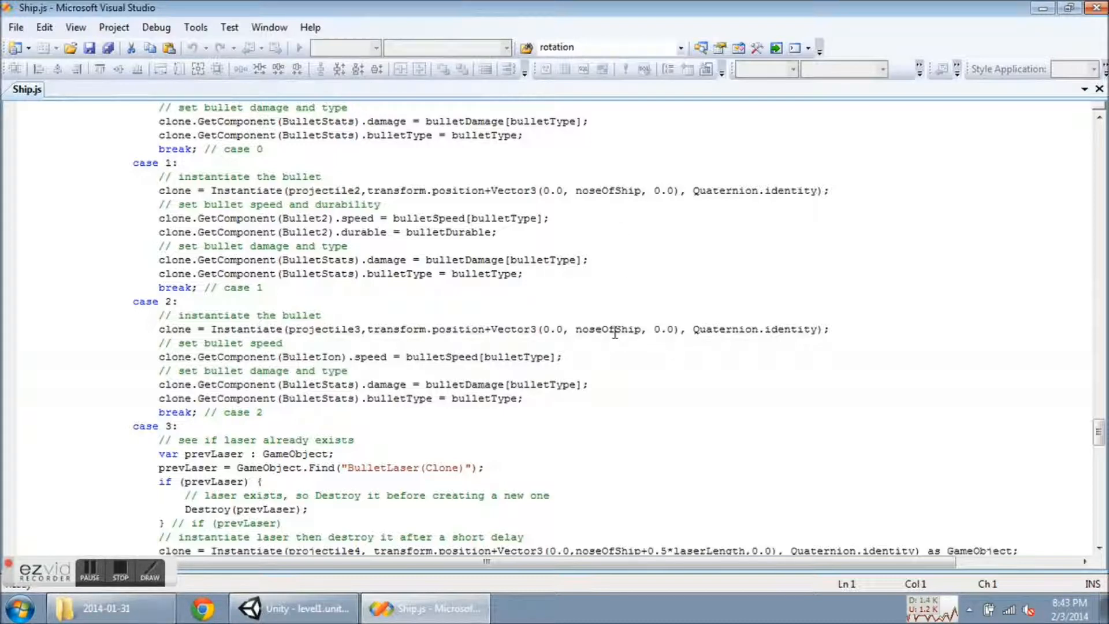
pyautogui.scroll(-3)
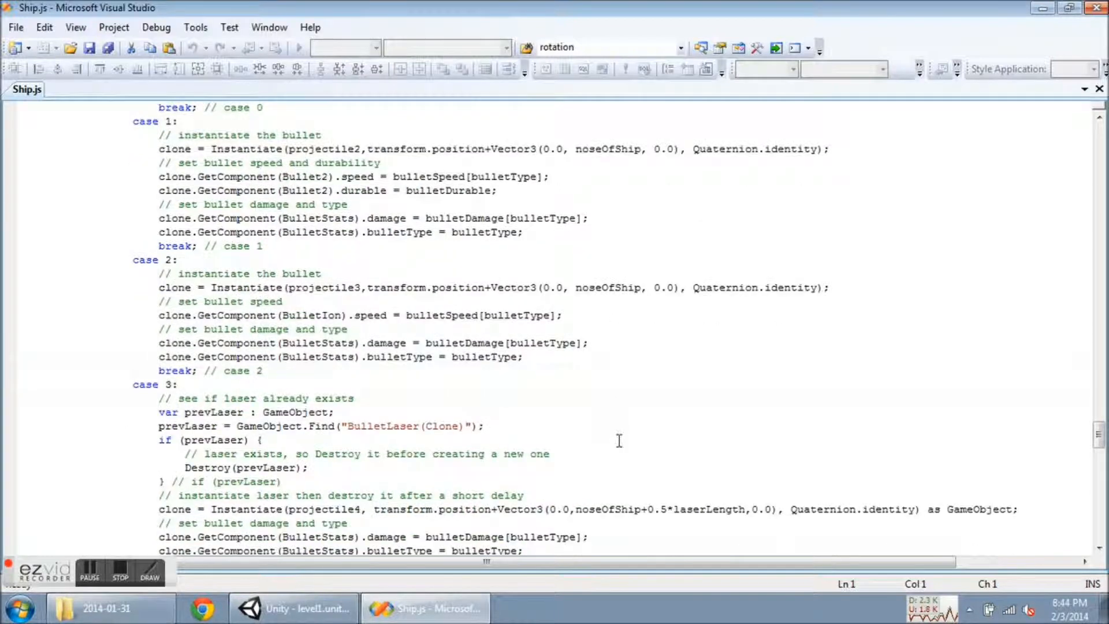
pyautogui.scroll(-3)
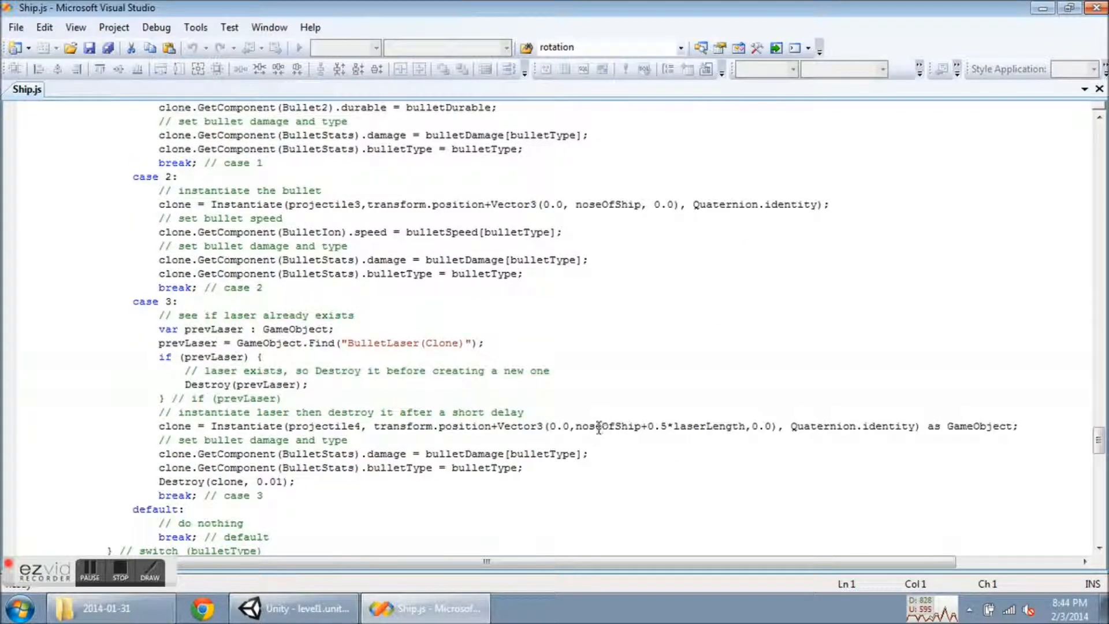
pyautogui.moveTo(605, 424)
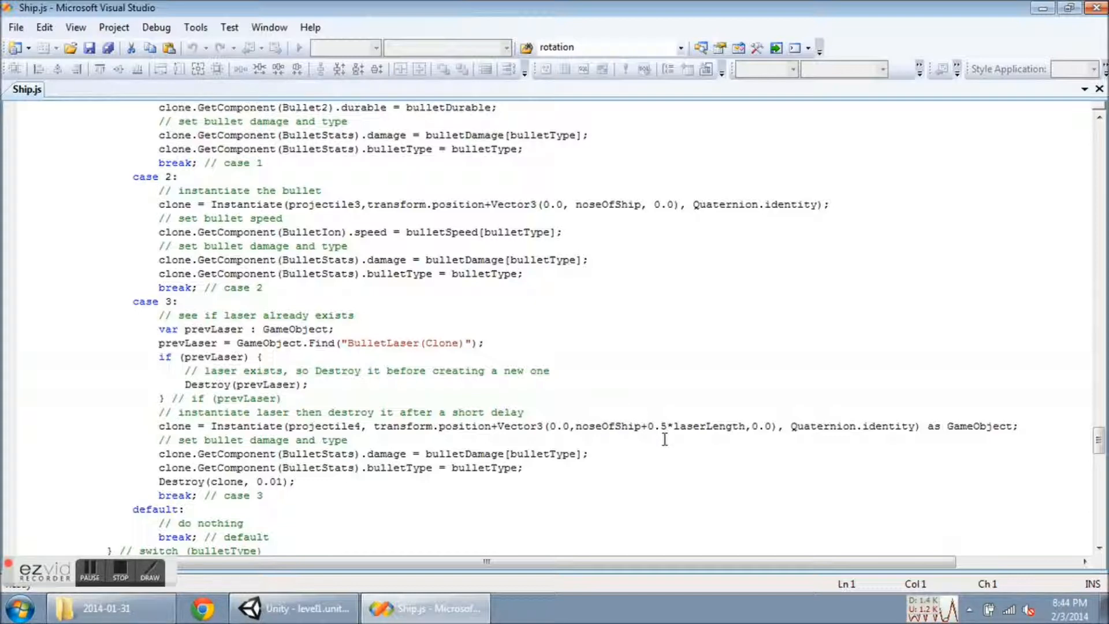
pyautogui.moveTo(688, 435)
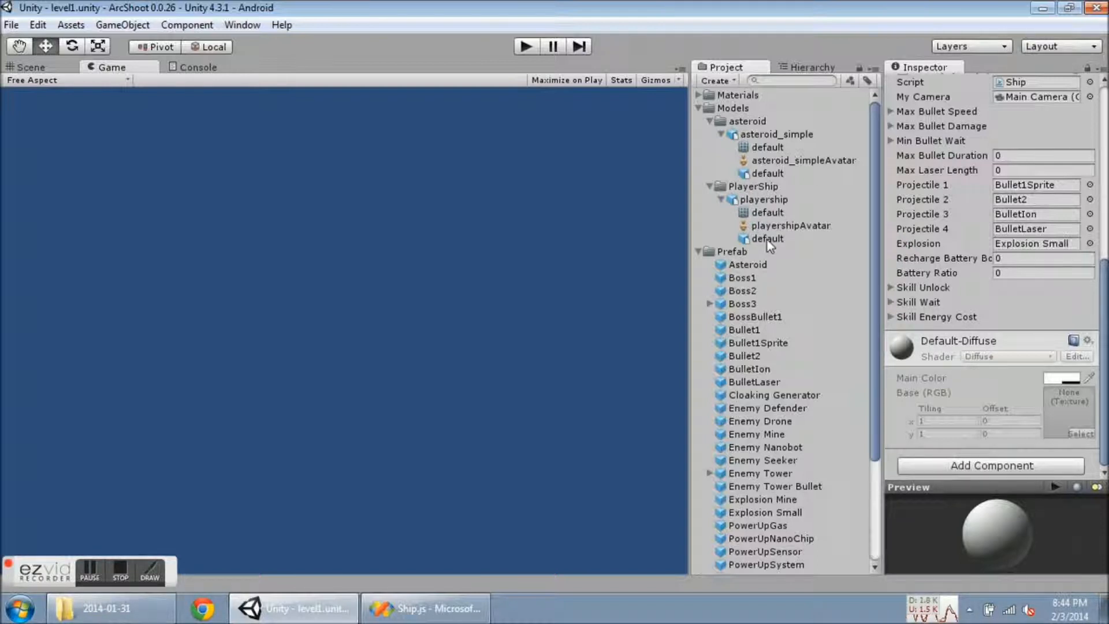
# Inspect the playership default mesh, then select Player Ship in the Hierarchy to show its components.
pyautogui.click(769, 239)
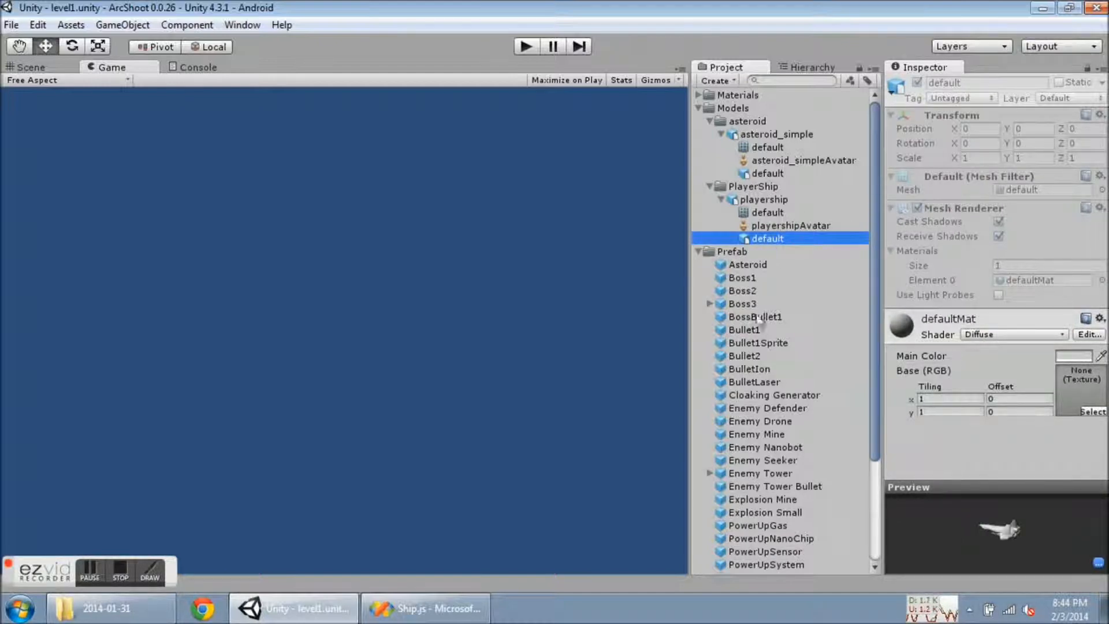
pyautogui.click(813, 67)
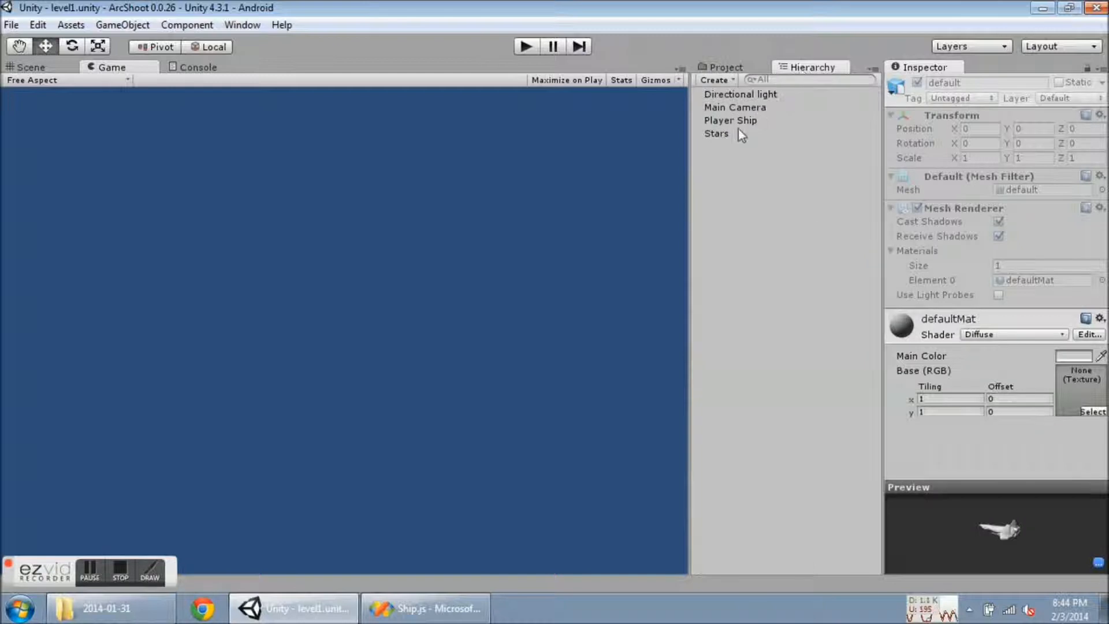
pyautogui.click(730, 120)
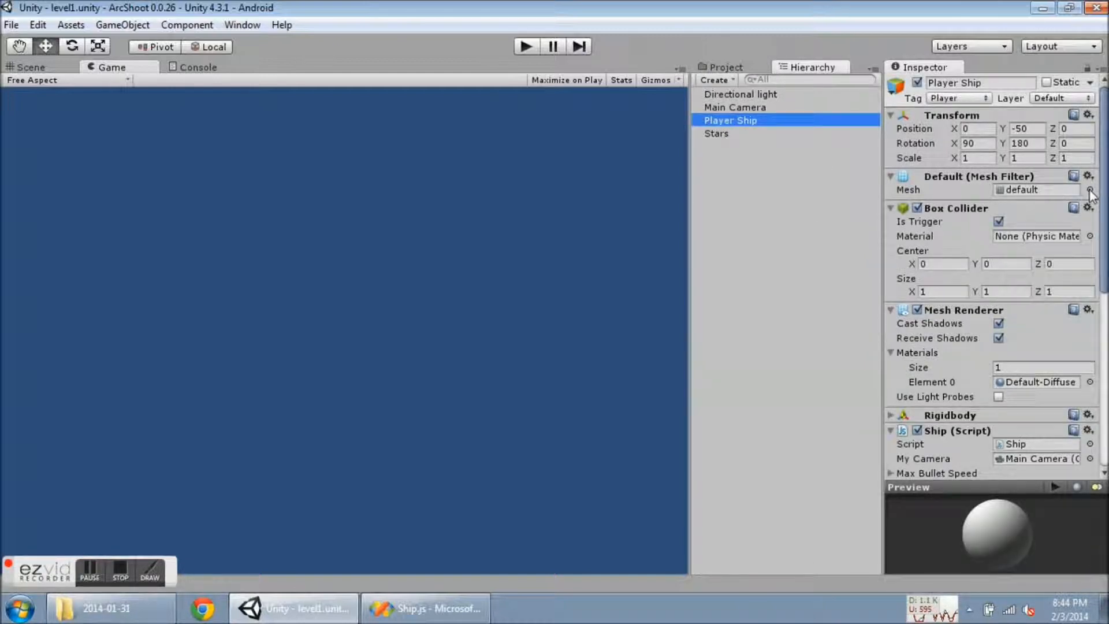
pyautogui.click(1090, 189)
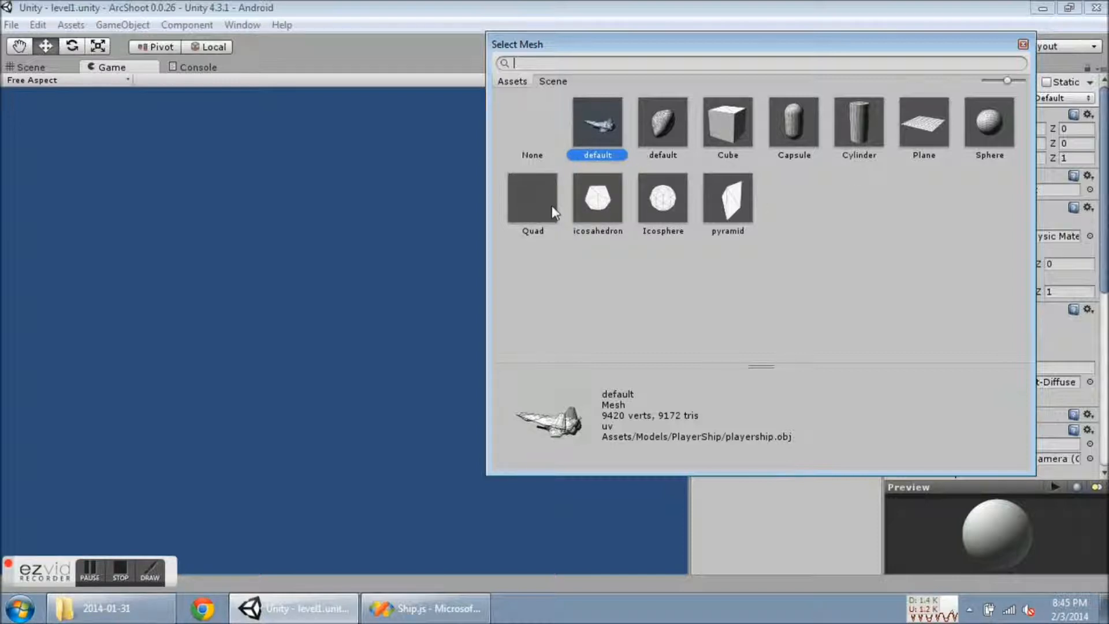
pyautogui.moveTo(918, 344)
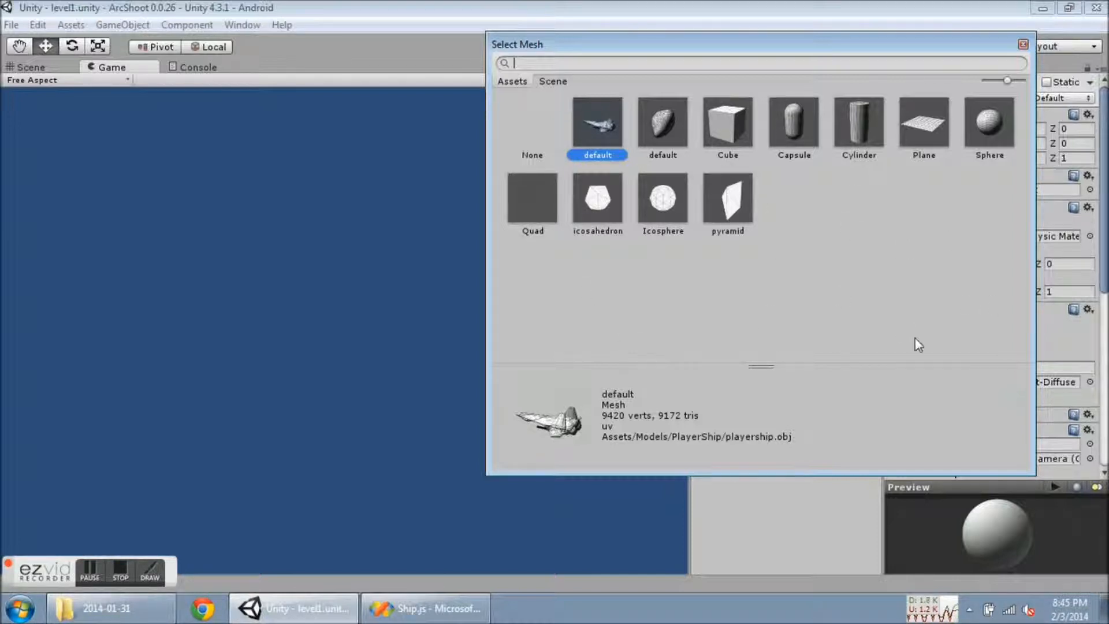
pyautogui.moveTo(949, 328)
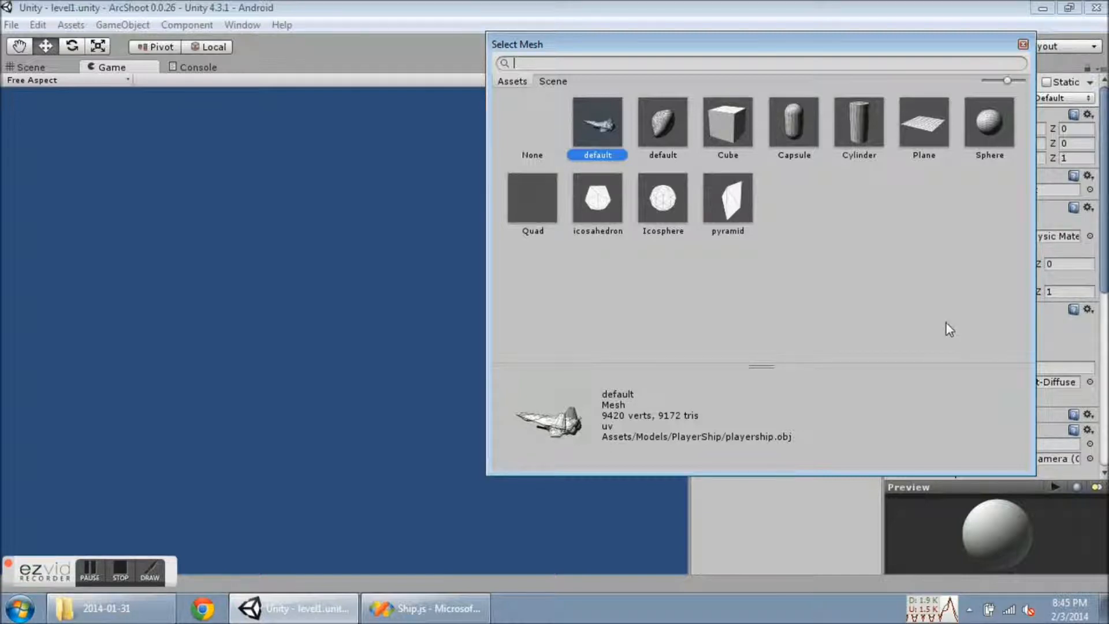
pyautogui.moveTo(937, 171)
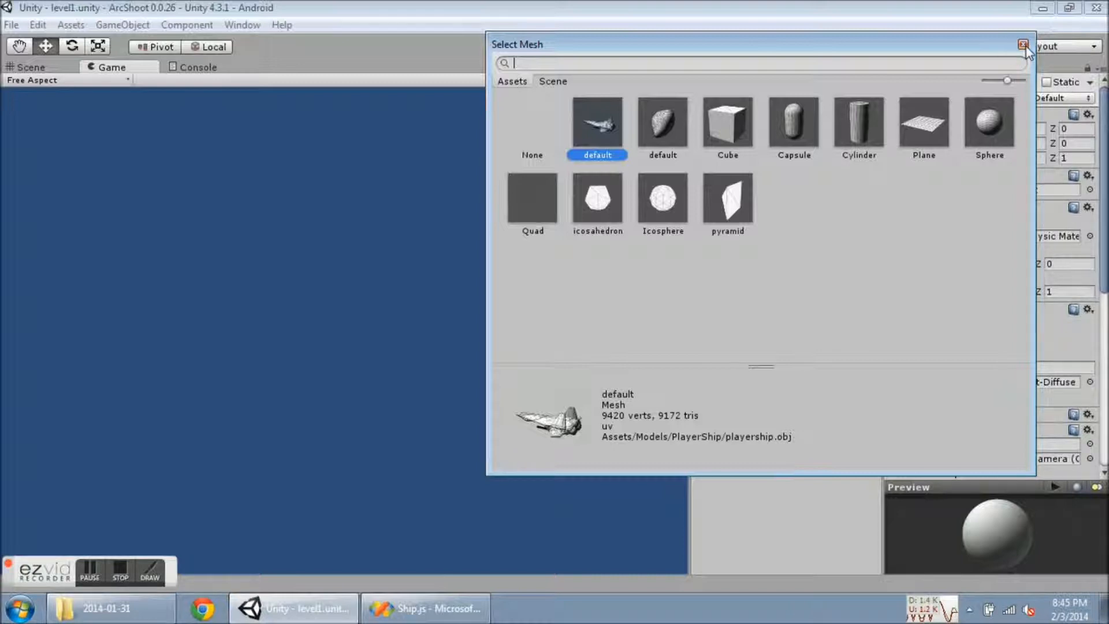
pyautogui.click(1026, 44)
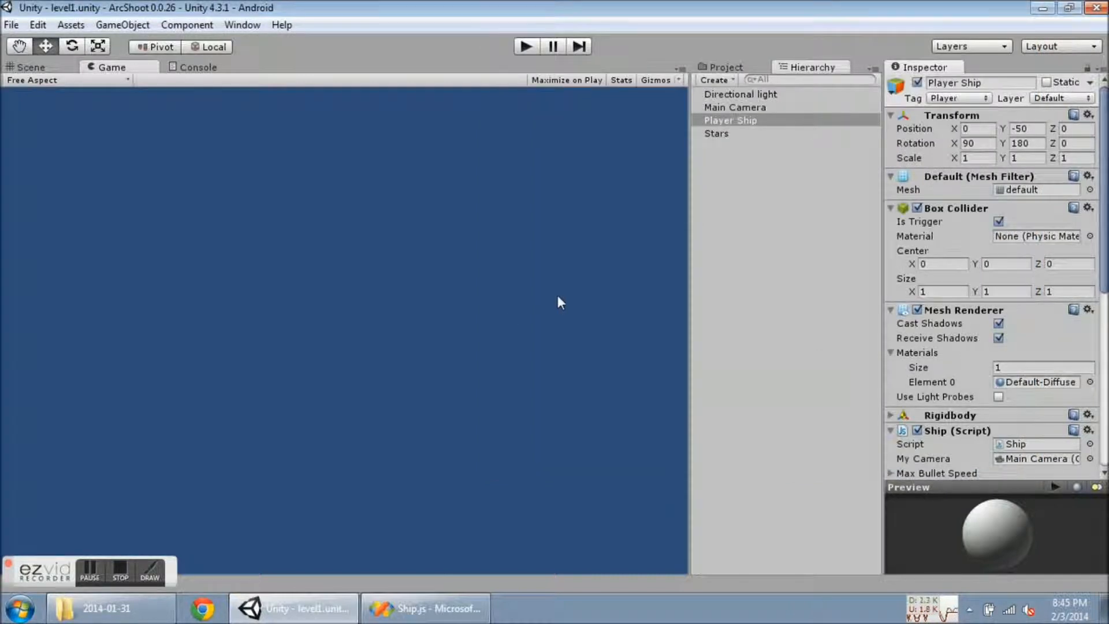